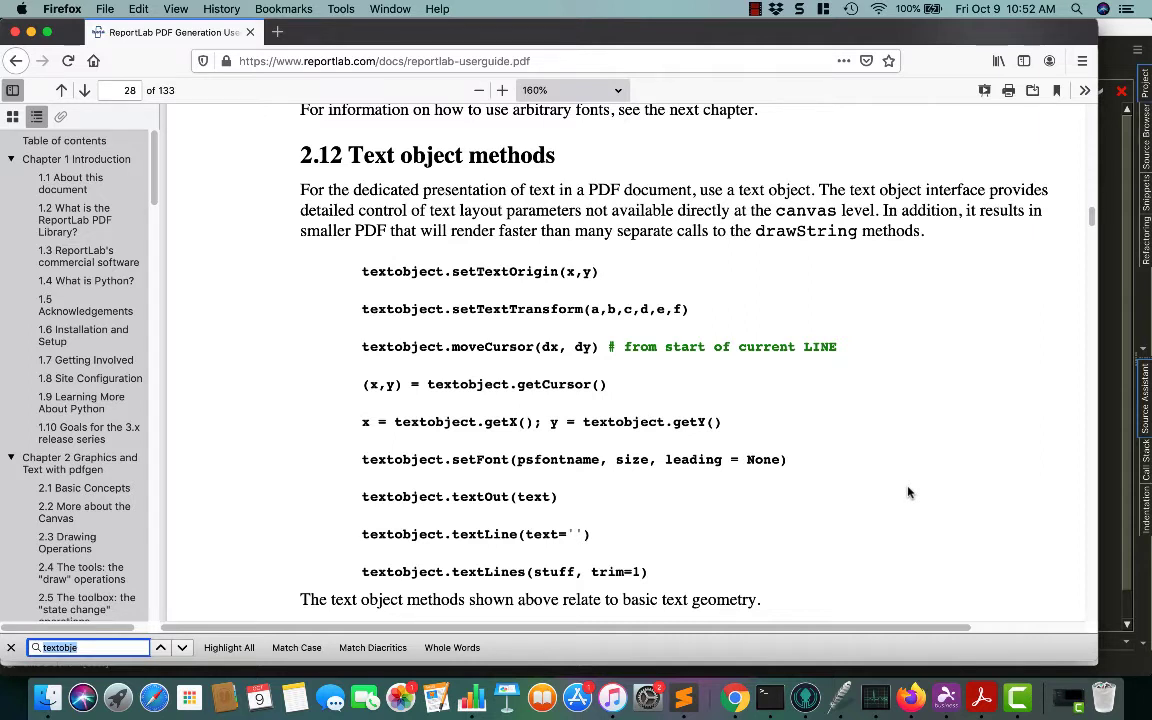
mouse_move(283, 283)
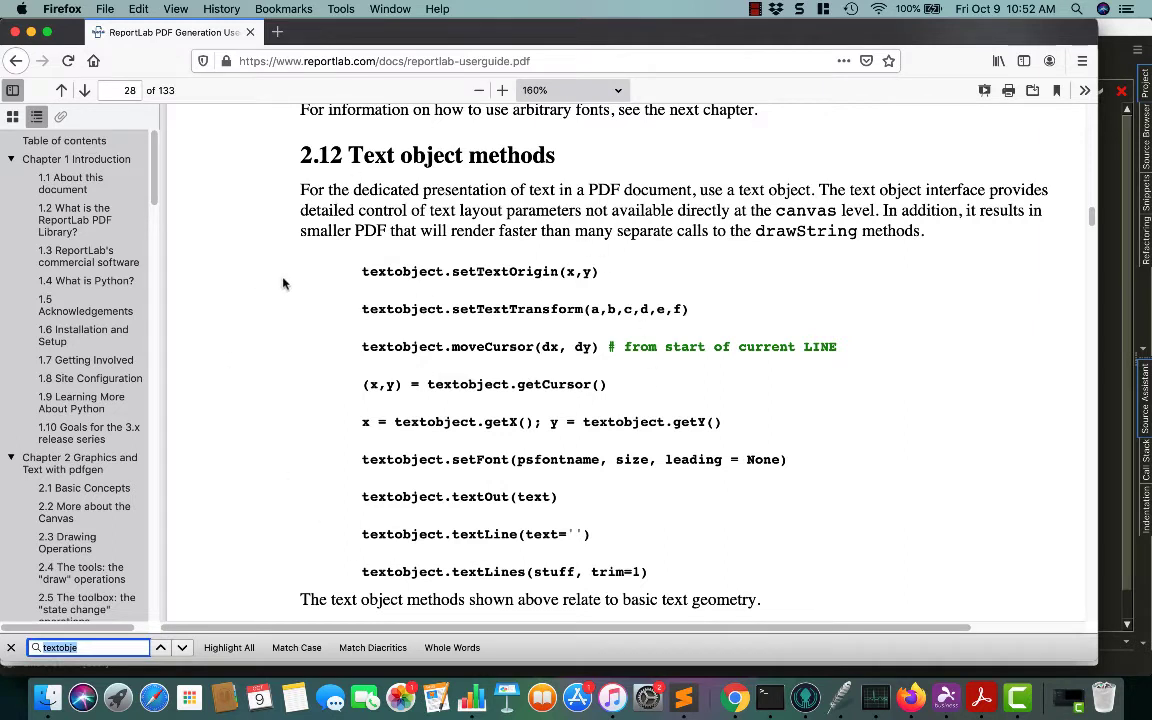
mouse_move(513, 362)
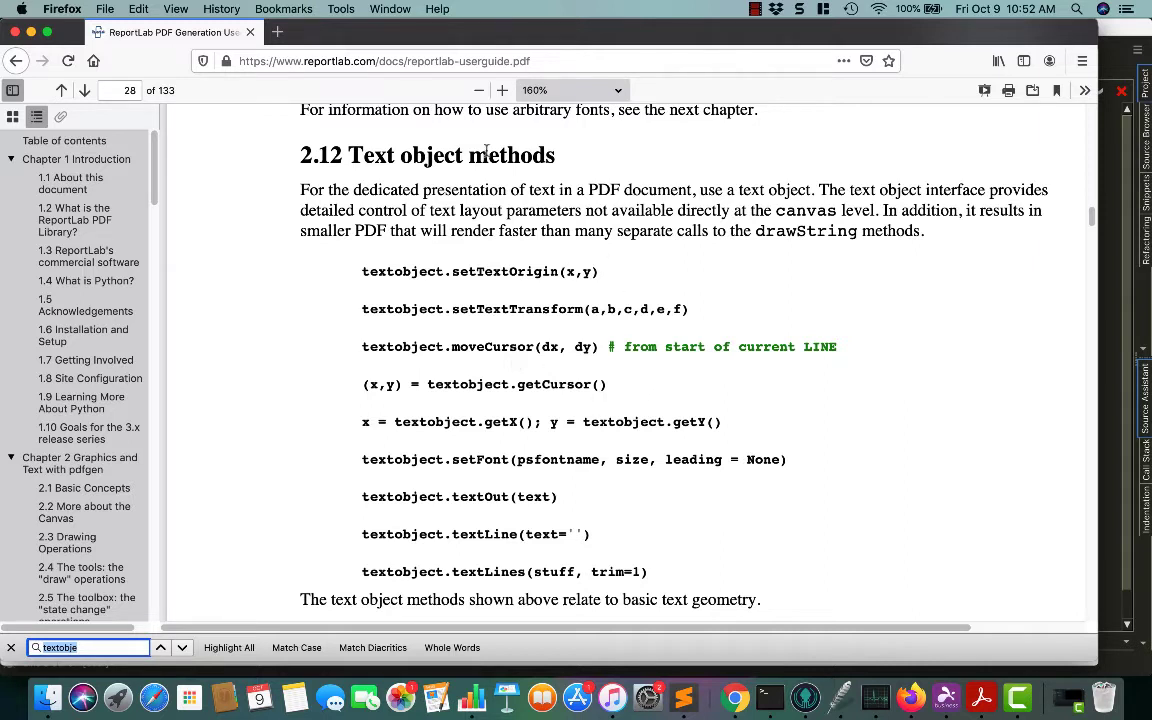
mouse_move(284, 104)
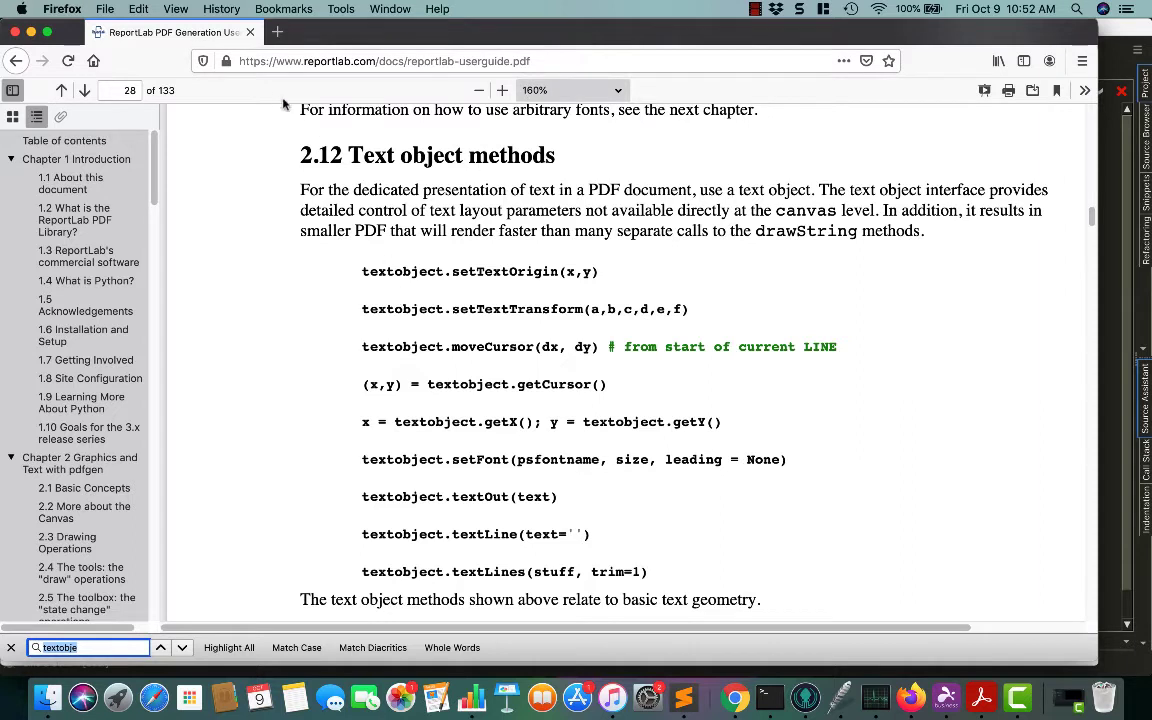
mouse_move(280, 182)
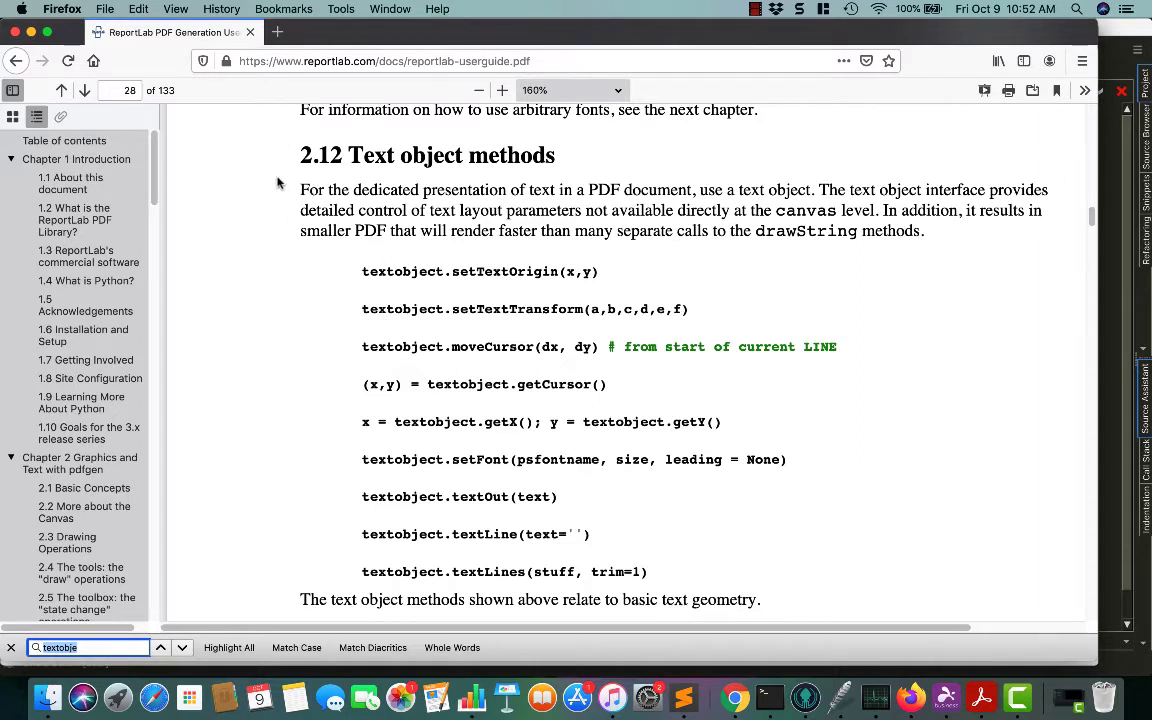
mouse_move(318, 155)
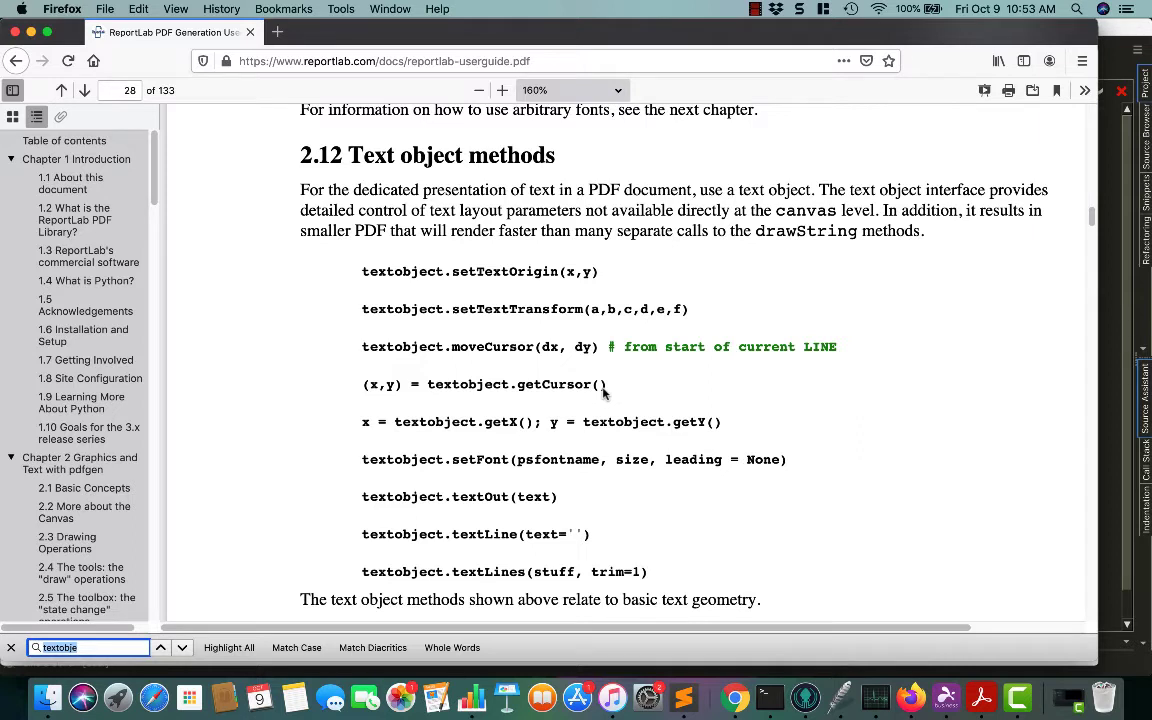
mouse_move(501, 328)
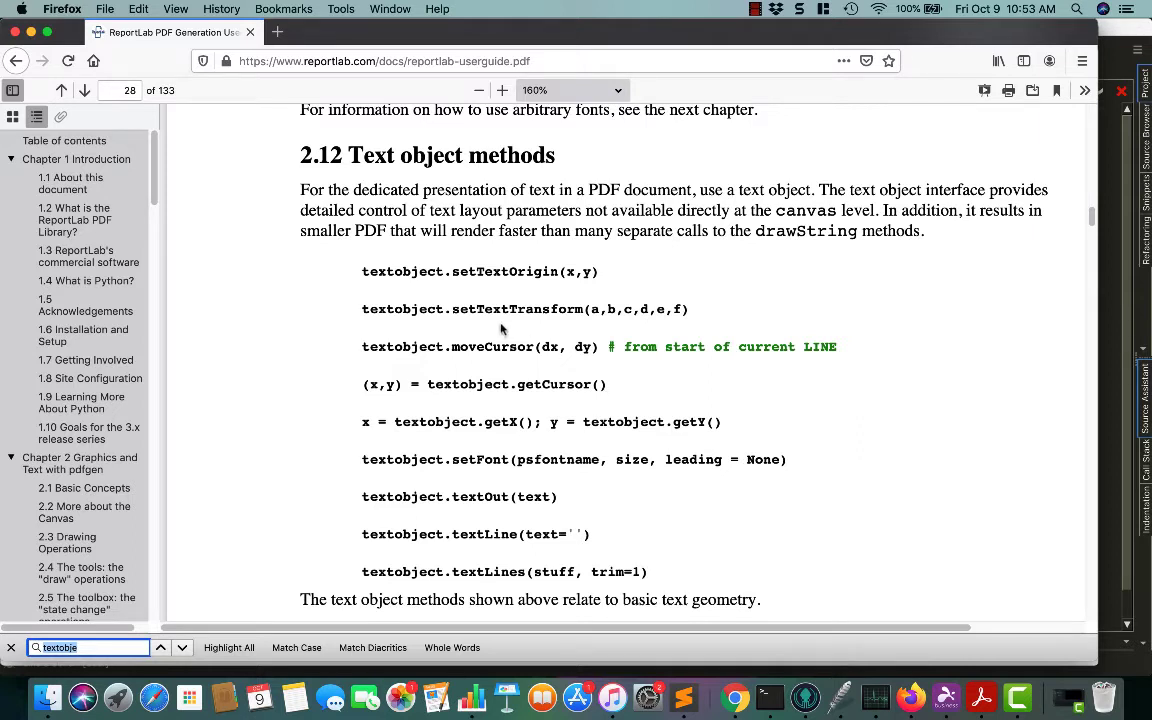
Switch from the ReportLab guide to the textobject_demo.py script in Wing Pro.
click(840, 697)
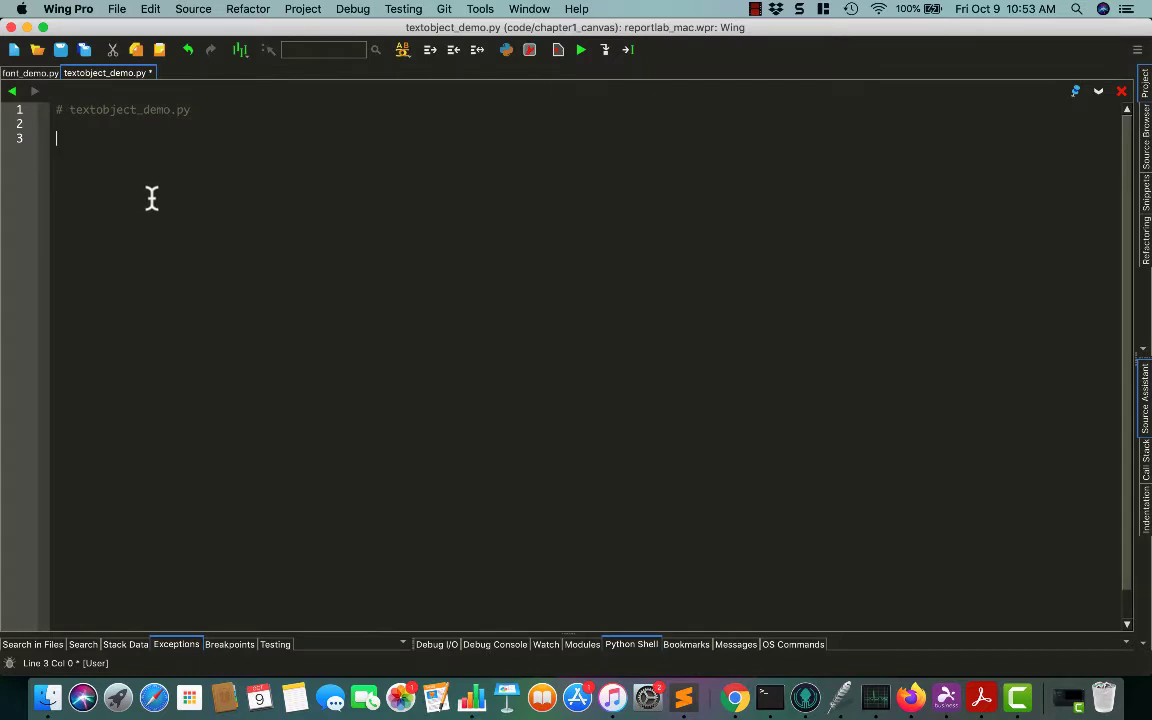
Import colors from reportlab.lib, letter from reportlab.lib.pagesizes, and canvas from reportlab.pdfgen.
text(from)
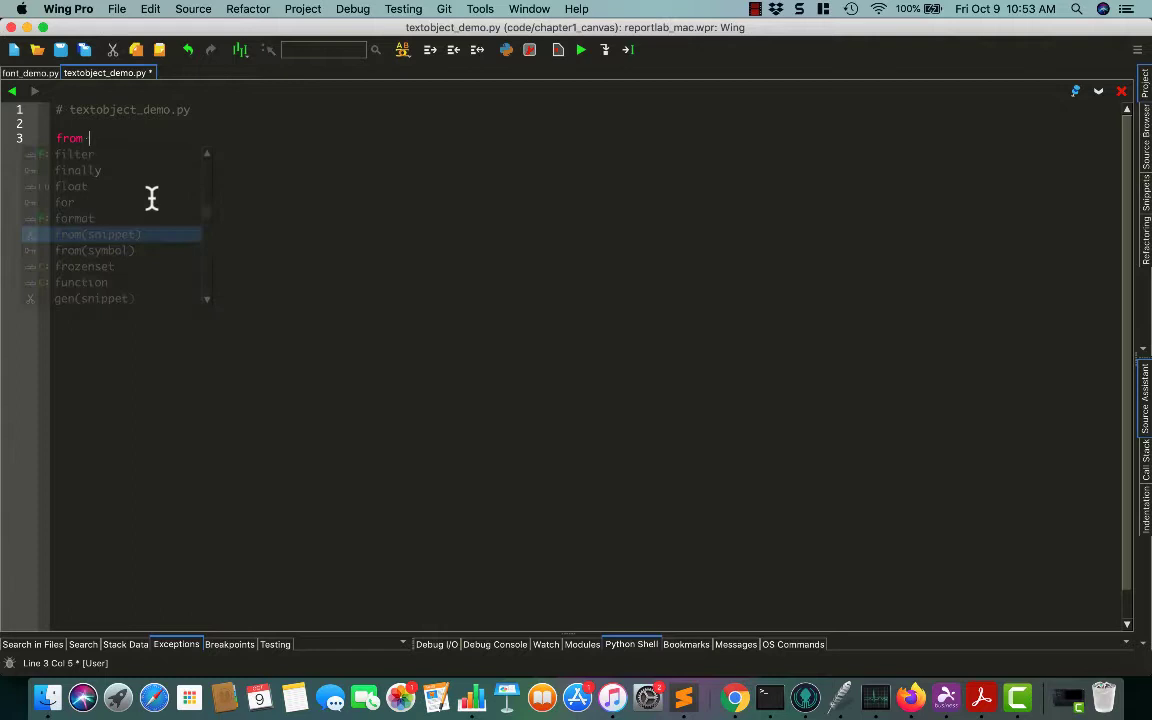
text(reportlab)
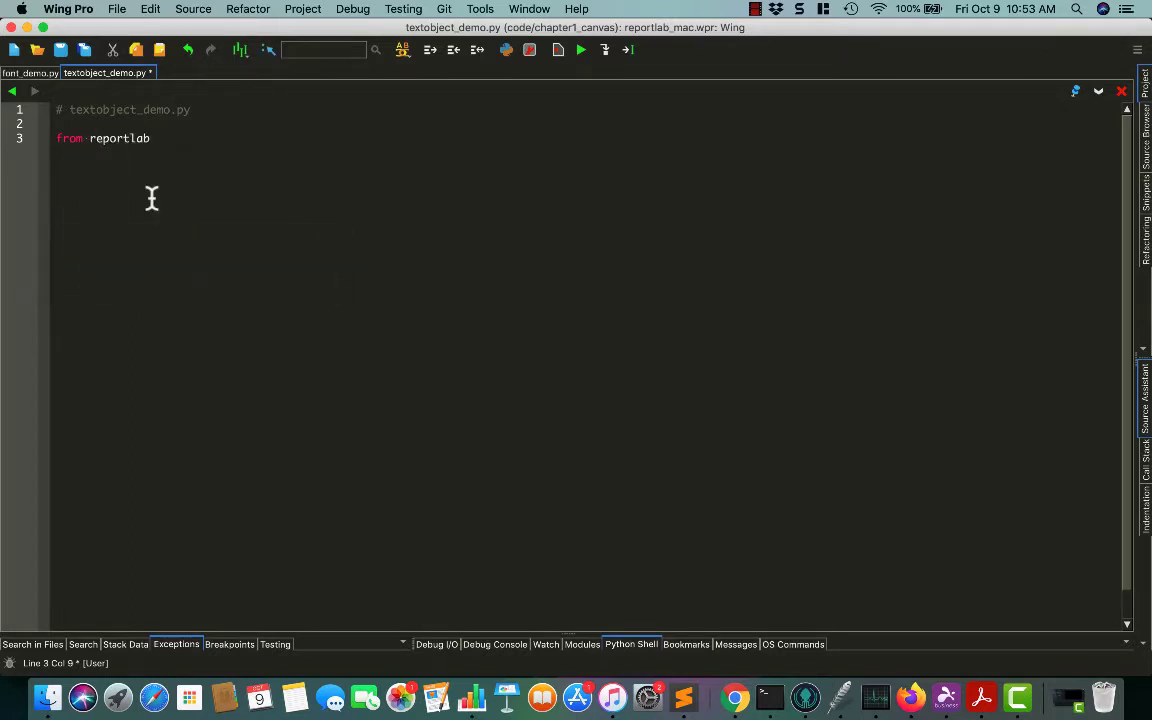
text(.lib)
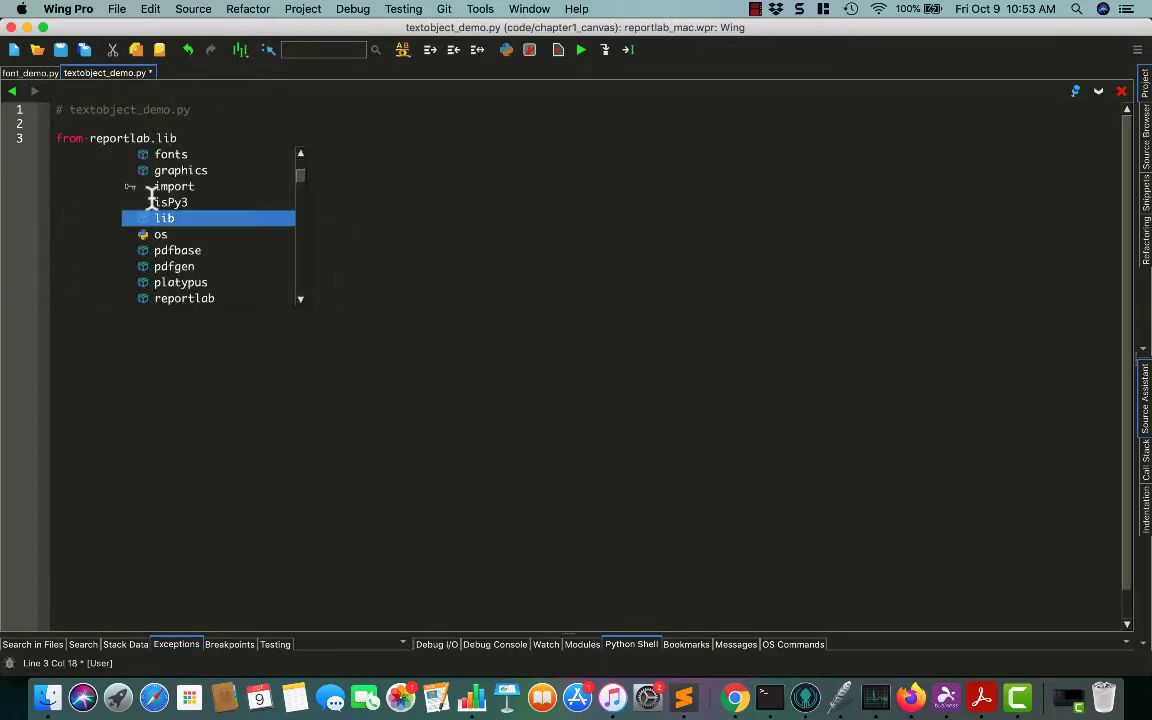
text(import colors)
text(from)
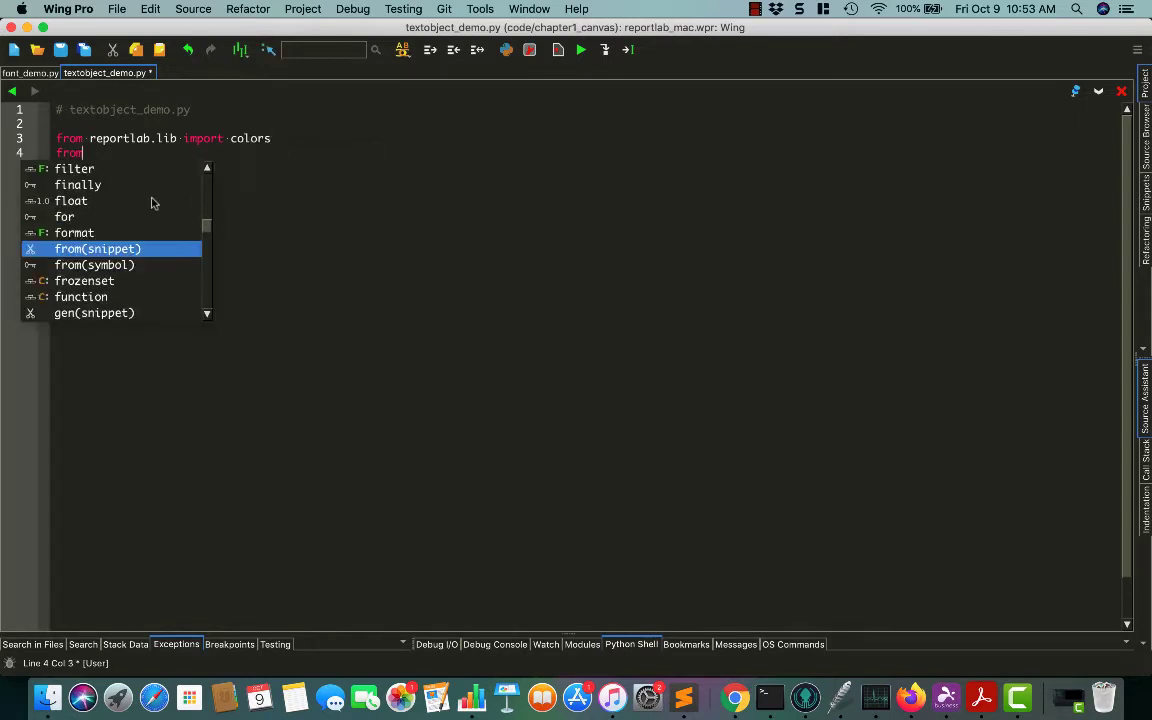
text(reportlab.lib)
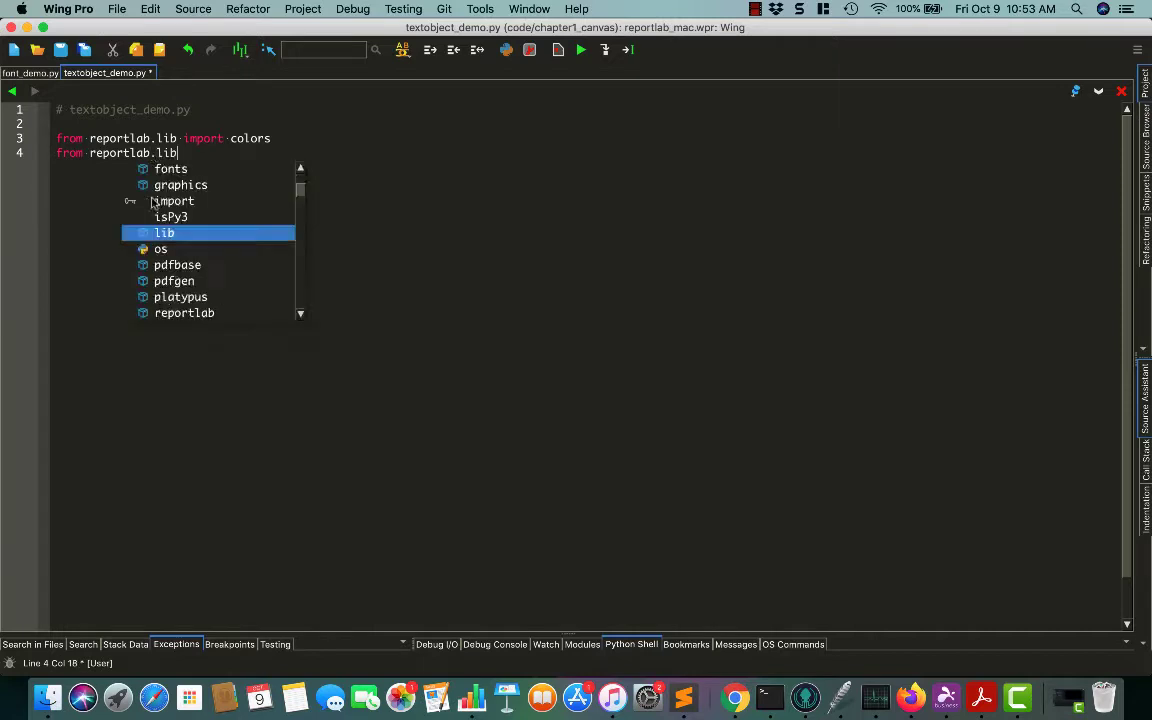
text(pagesizes)
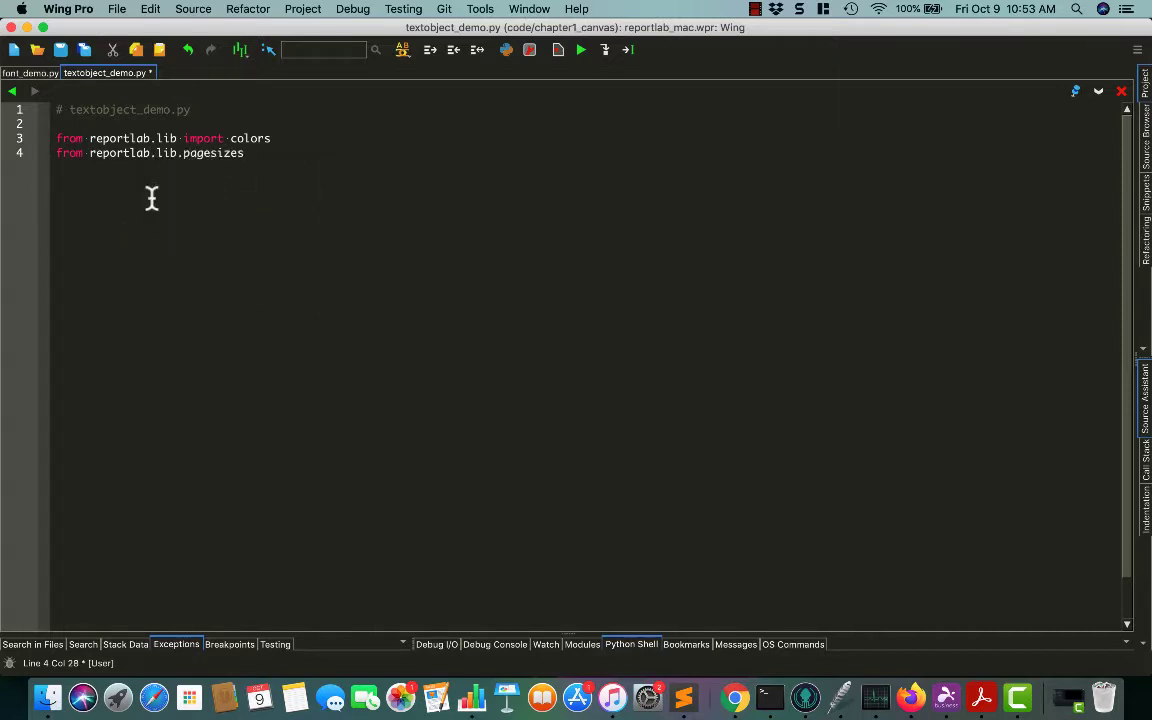
text(import letter)
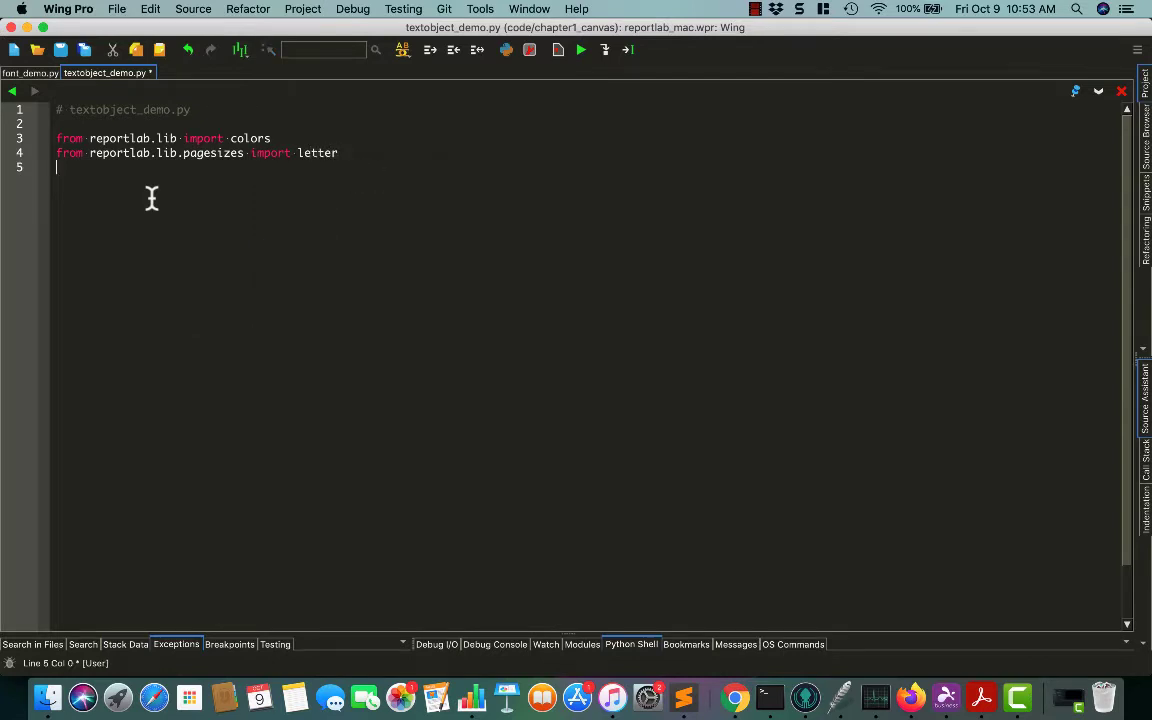
text(from reportlab.pdfgen import canvas)
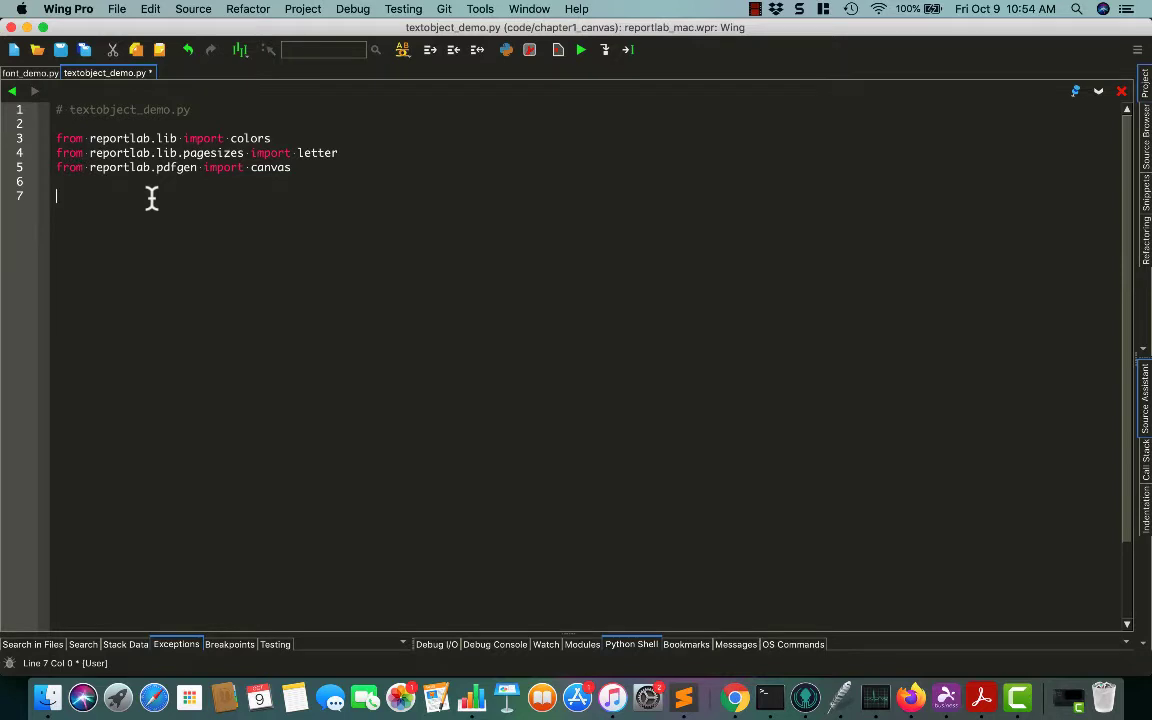
Define textobject_demo() with a letter-size 'txt_obj.pdf' canvas and textobject = my_canvas.beginText().
text(def te)
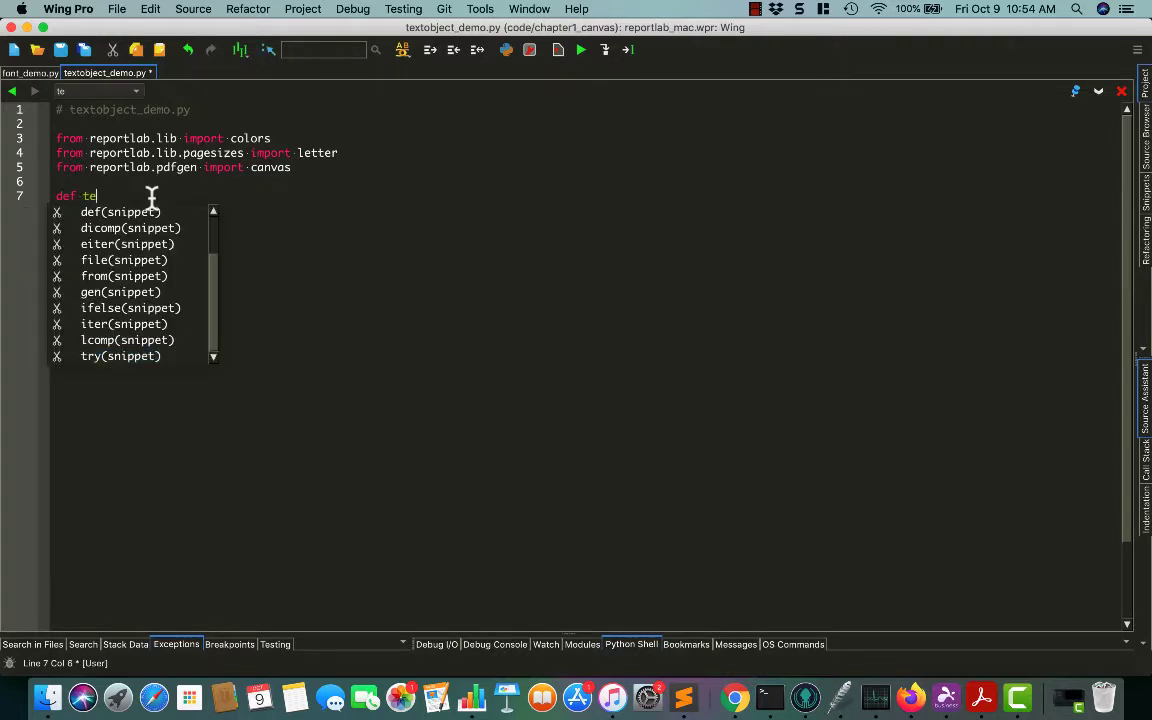
text(xtobject_demo():)
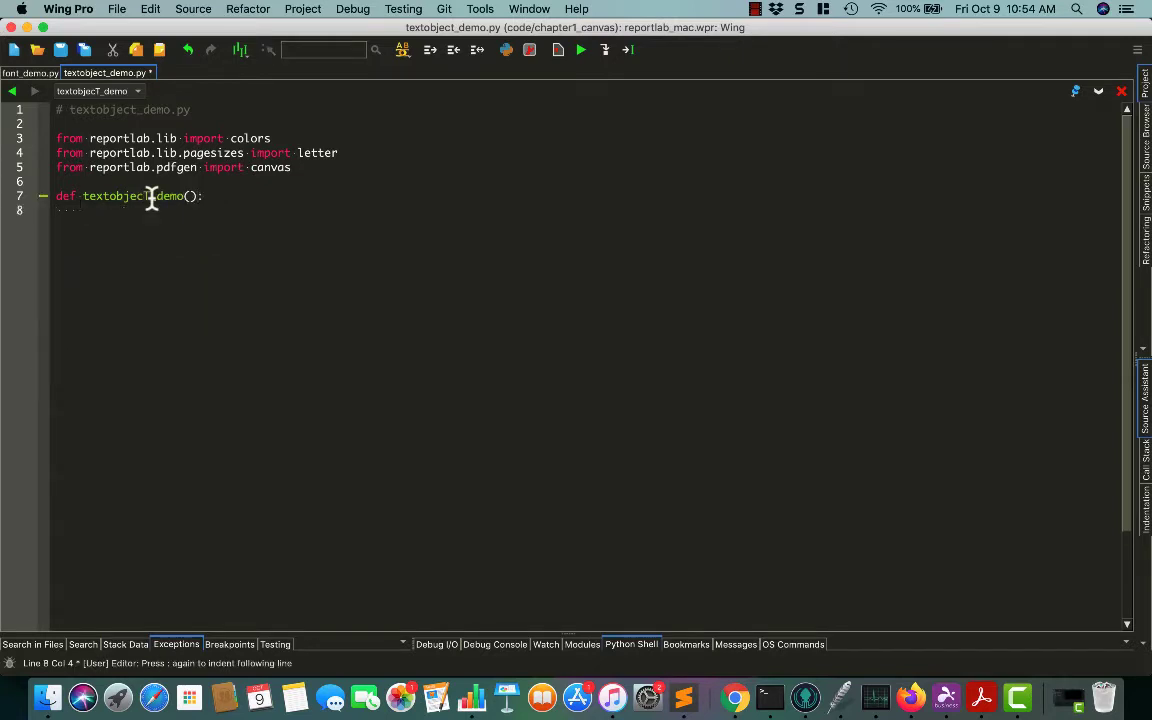
text(my_canvas = canvas.Canvas('t)
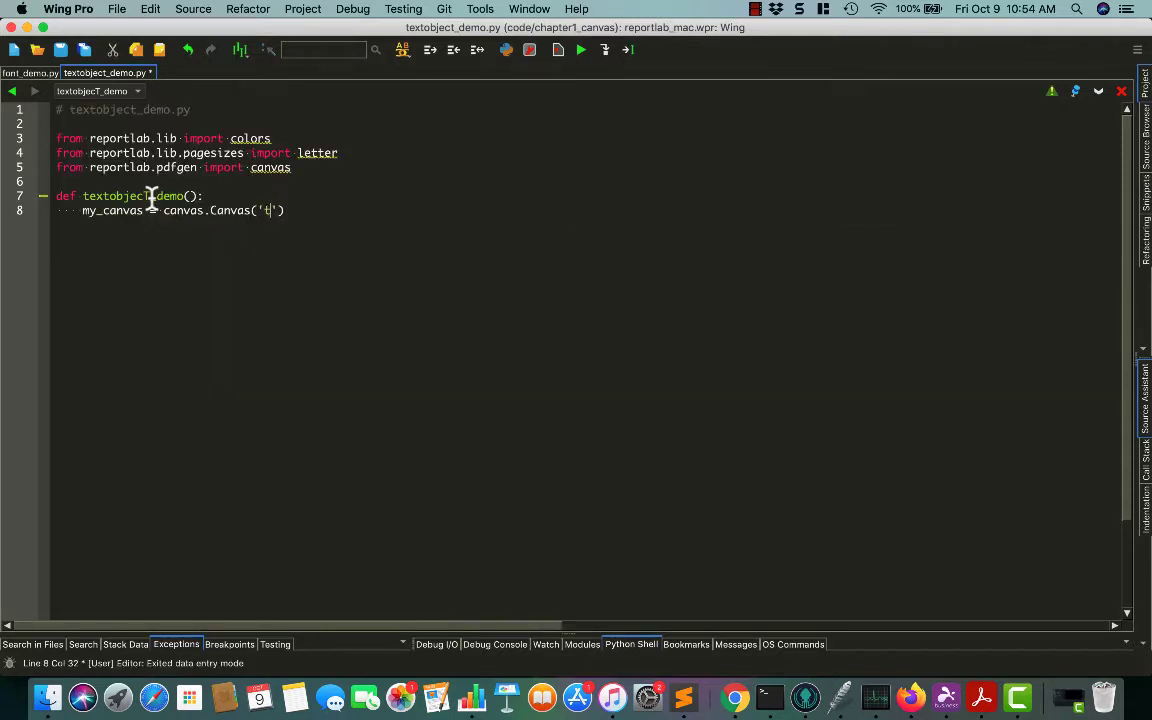
text(xt_obj.pdf)
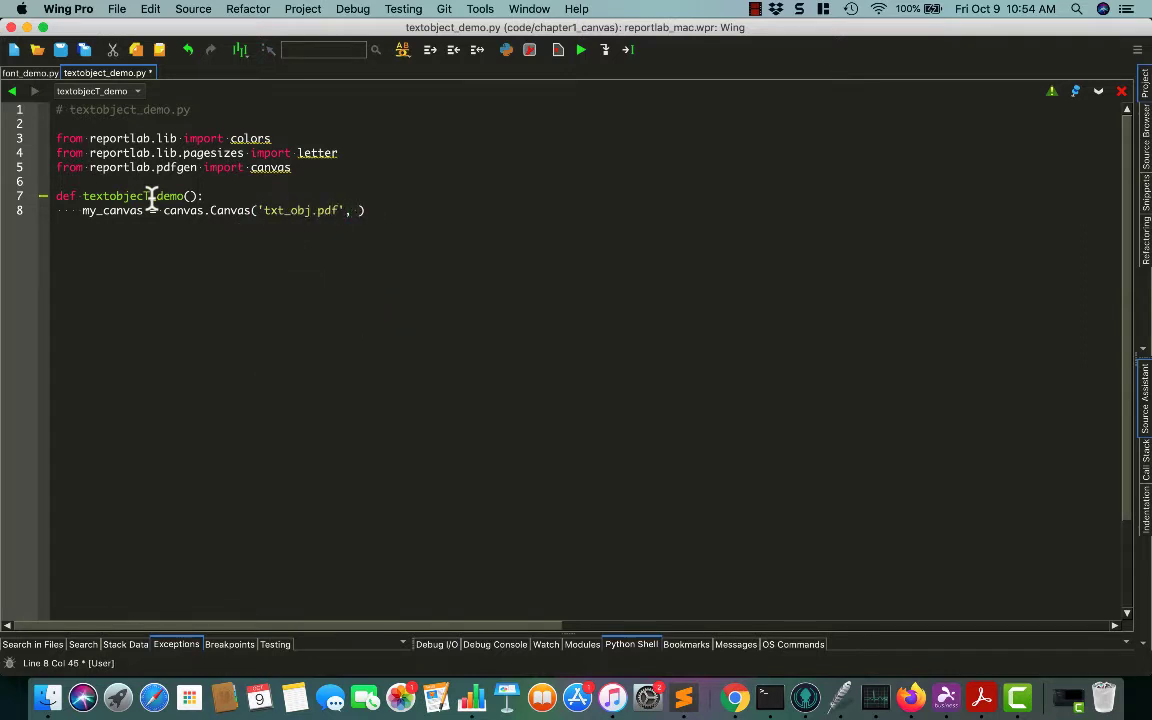
text(pagesize=)
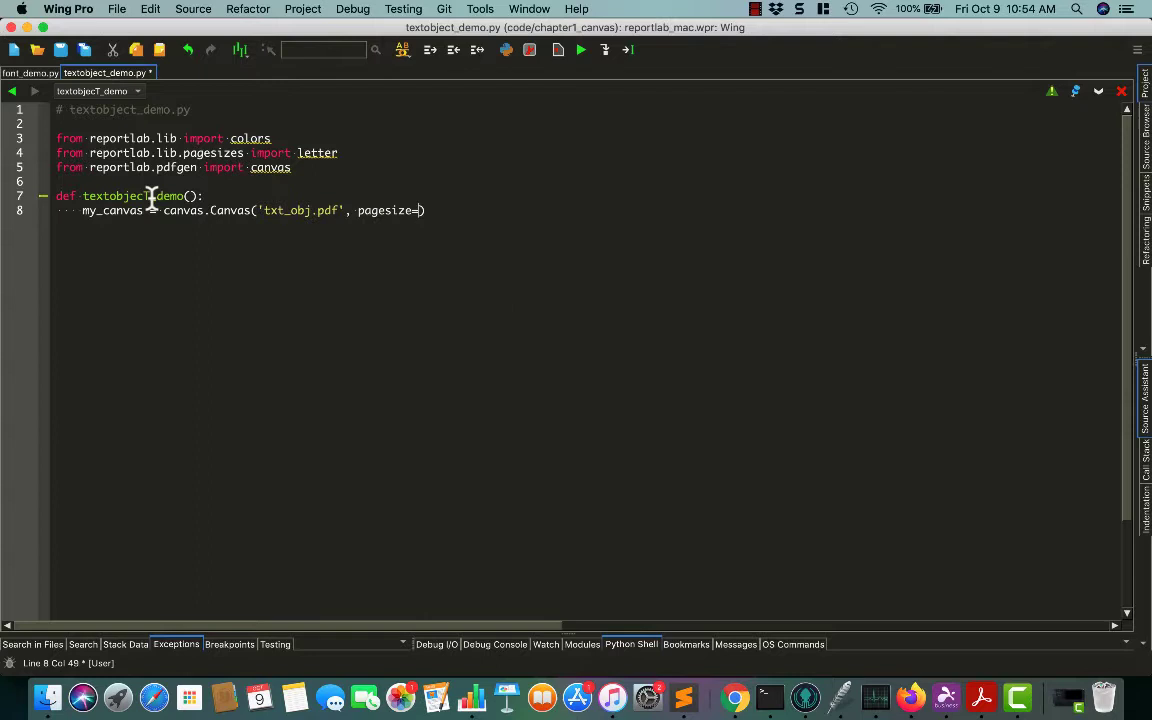
text(letter)
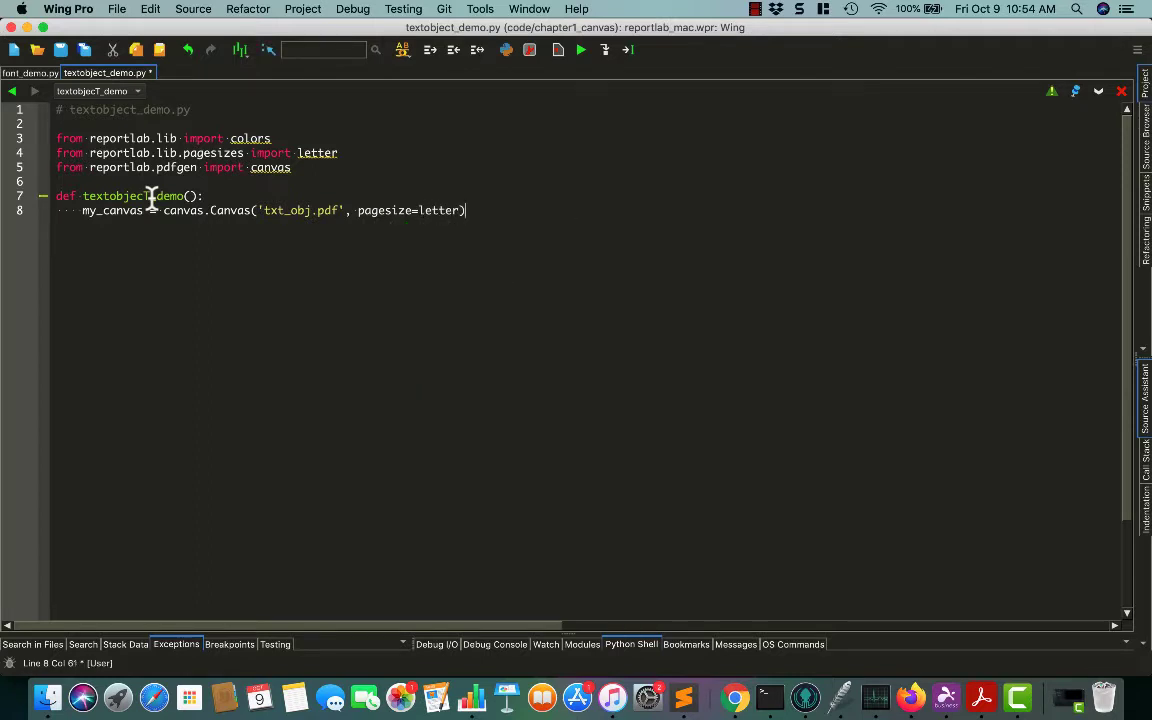
text(te)
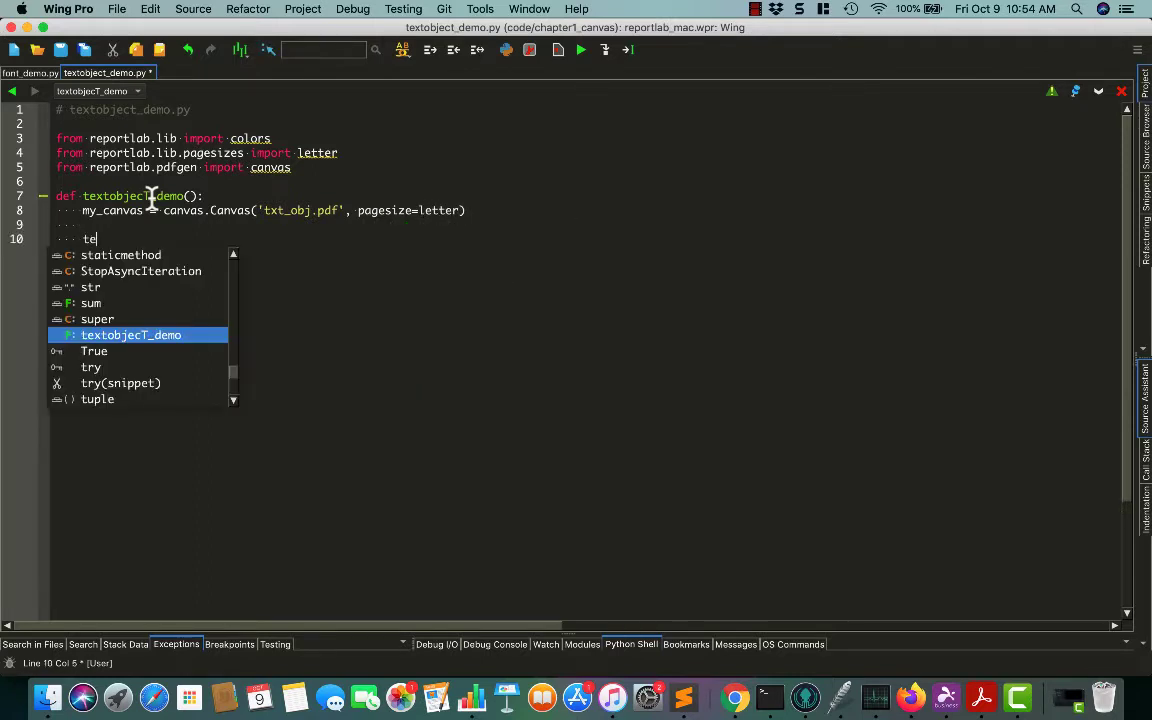
text(xtobject = my)
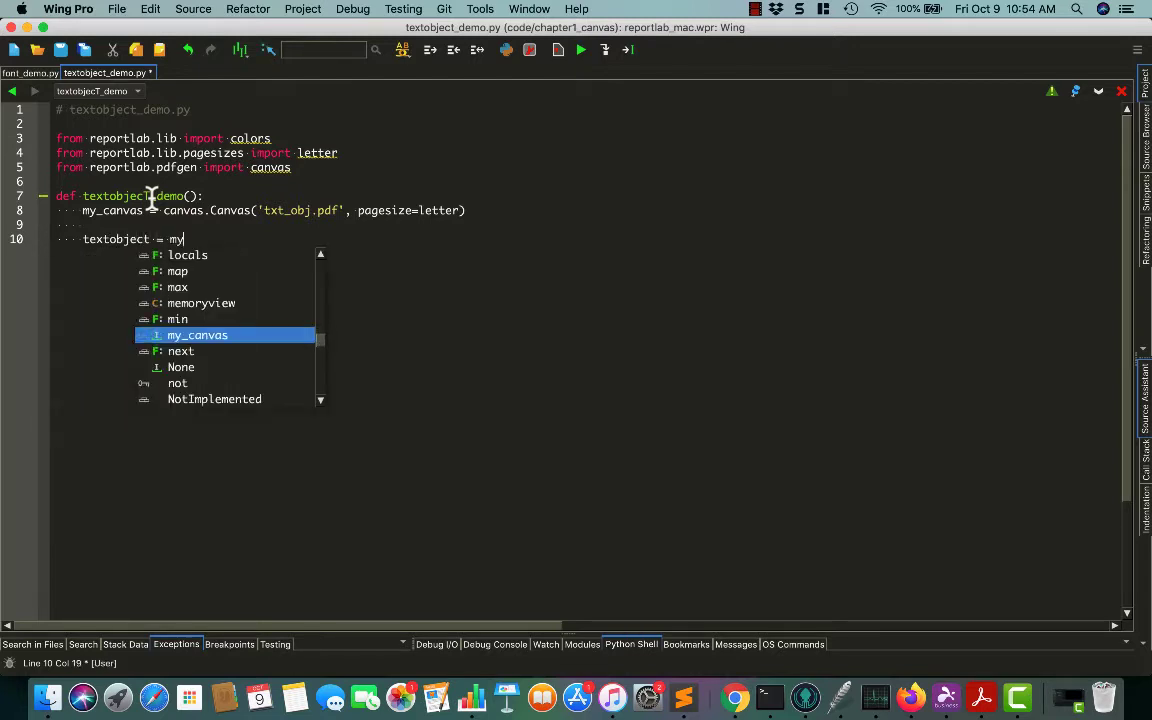
text(_canvas.beginText)
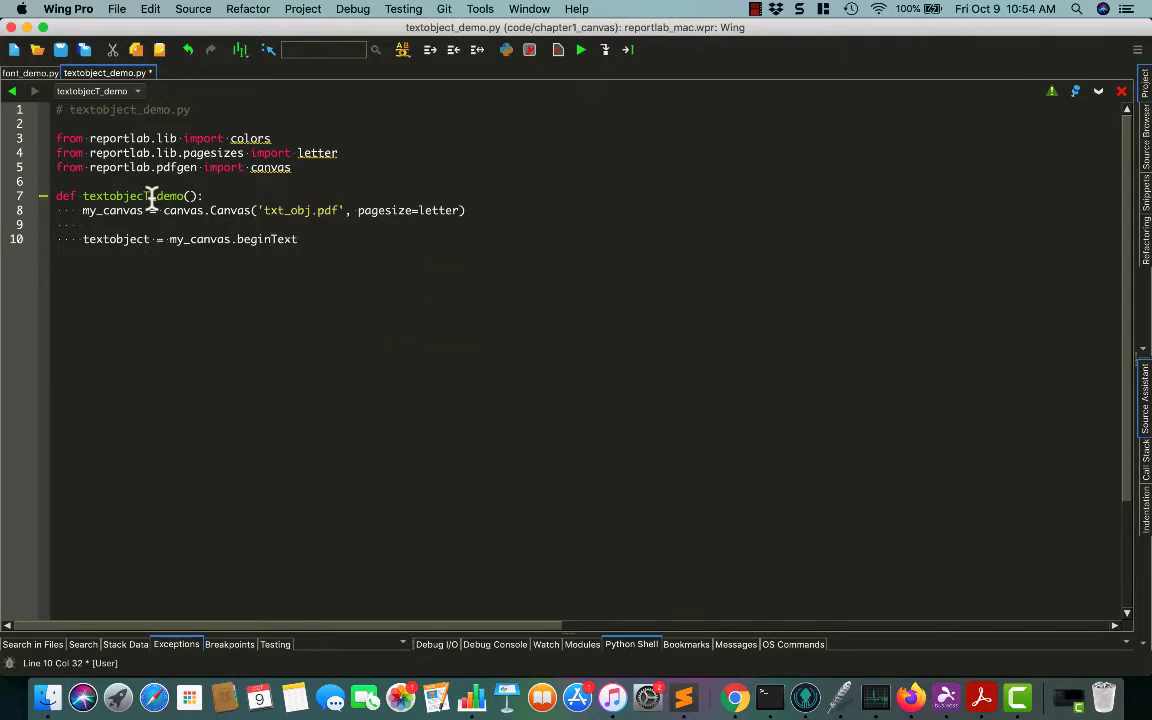
text(())
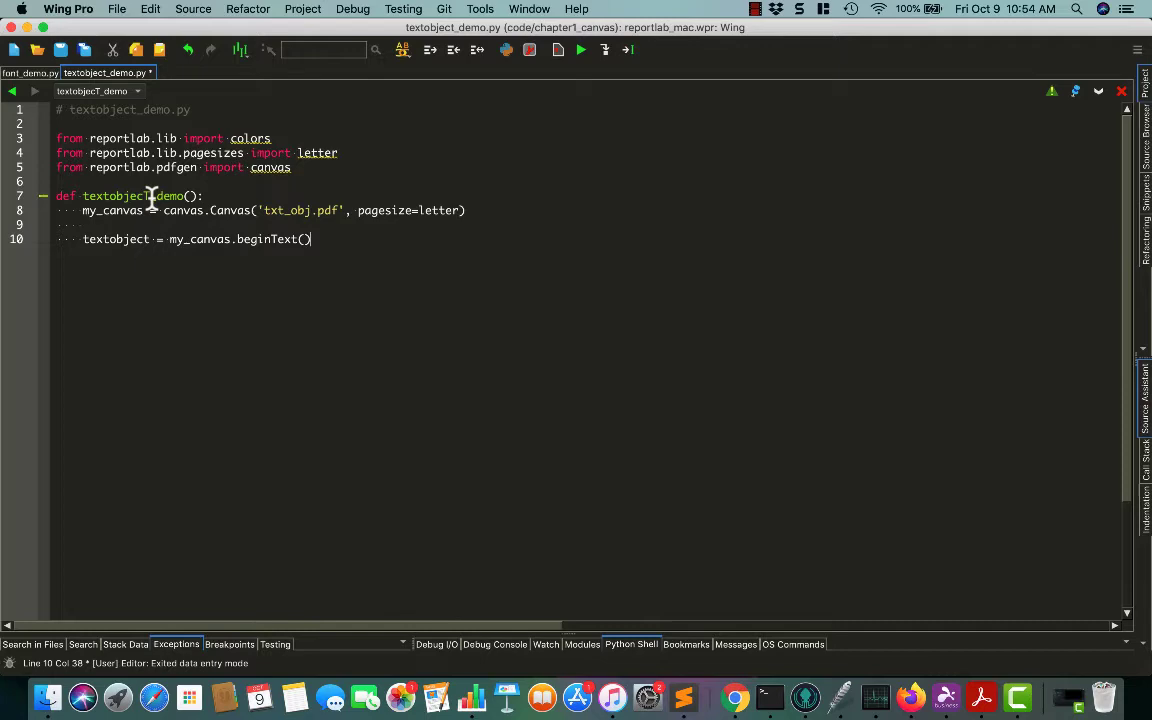
mouse_move(908, 697)
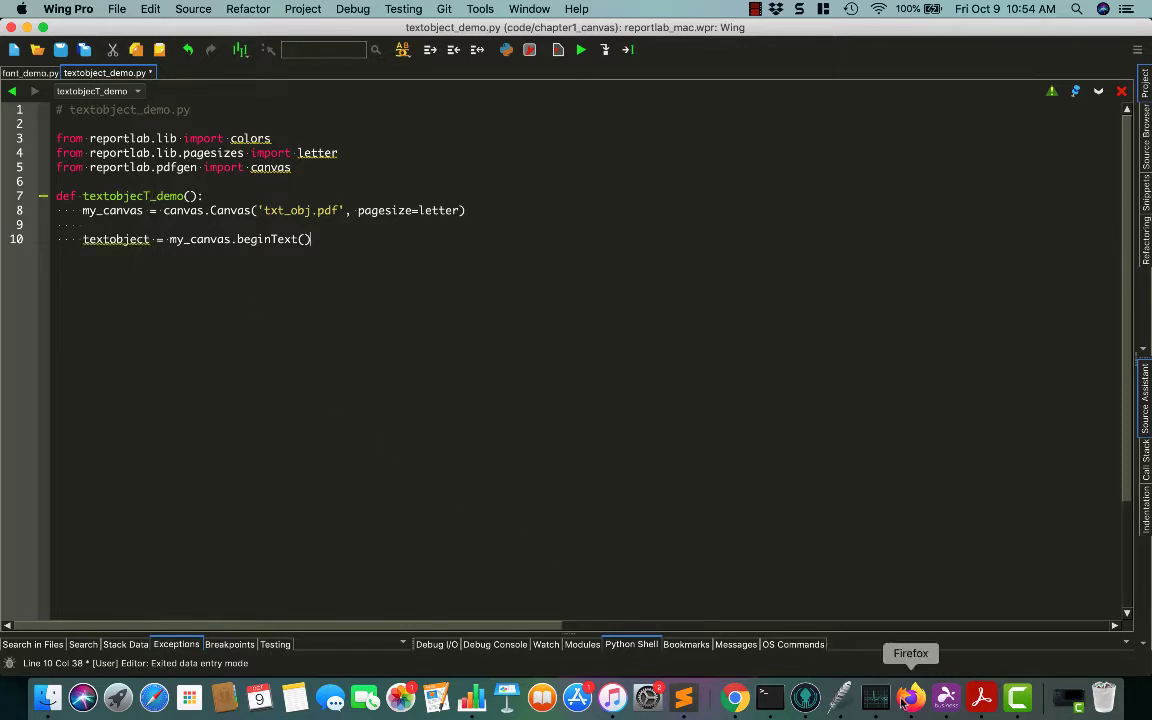
Return to the ReportLab guide and scroll to the text object methods page.
click(909, 697)
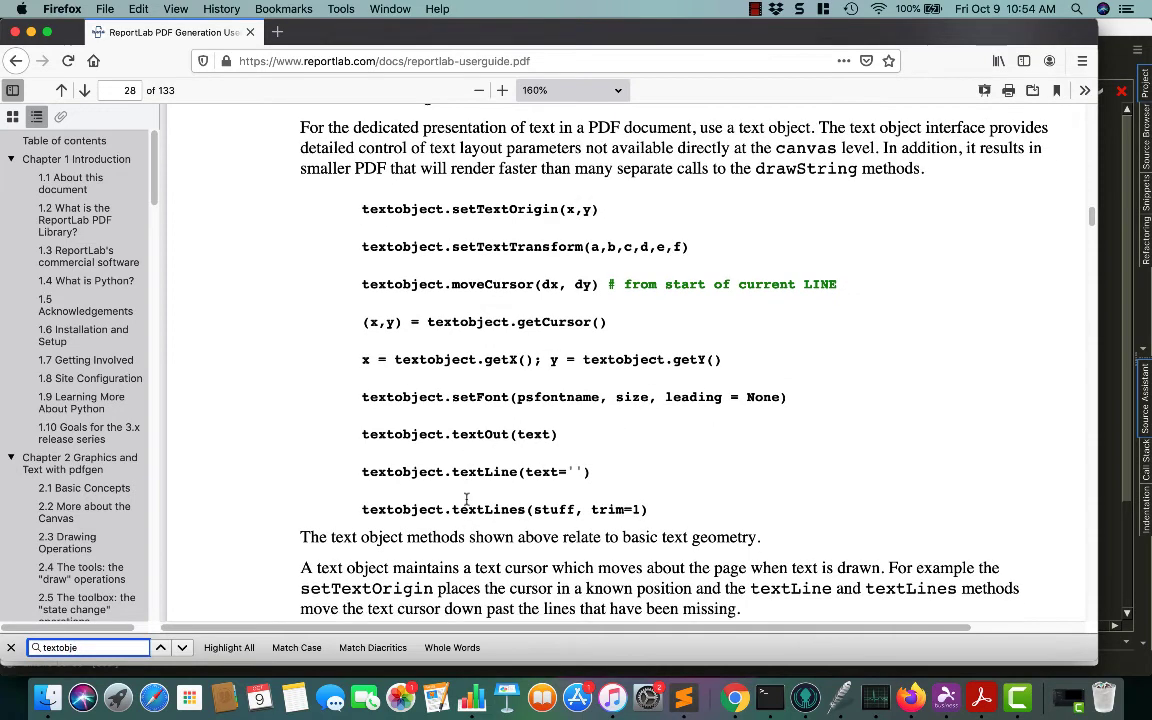
scroll(down, 3)
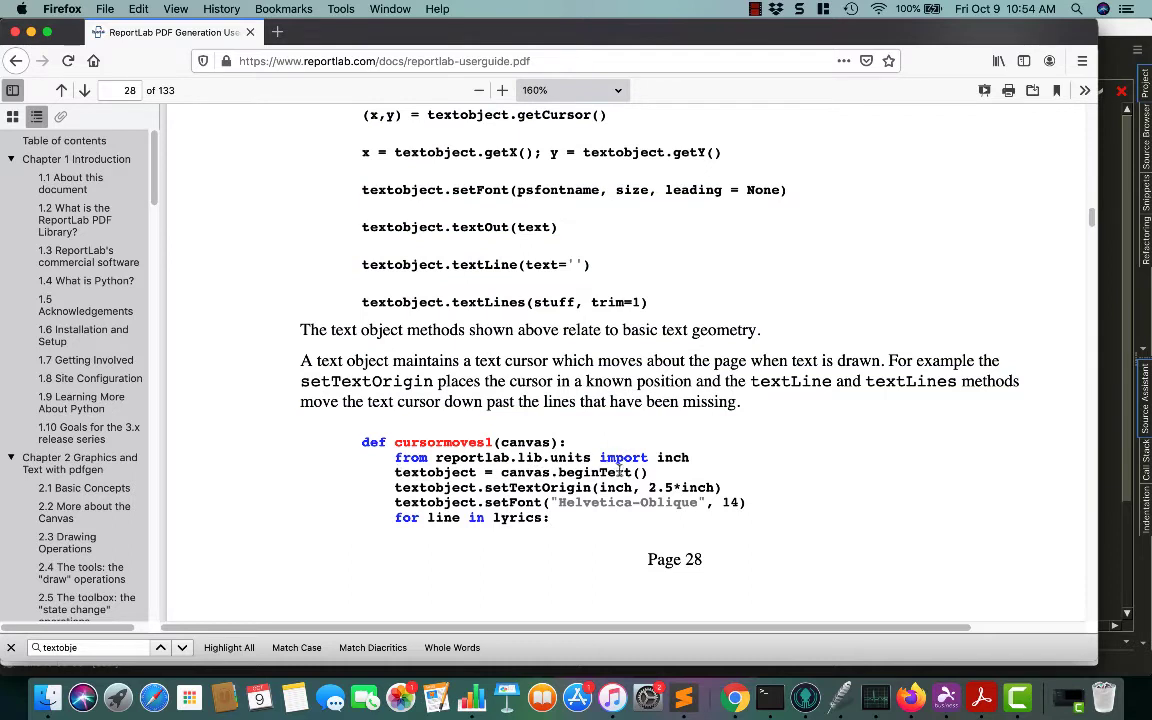
mouse_move(627, 536)
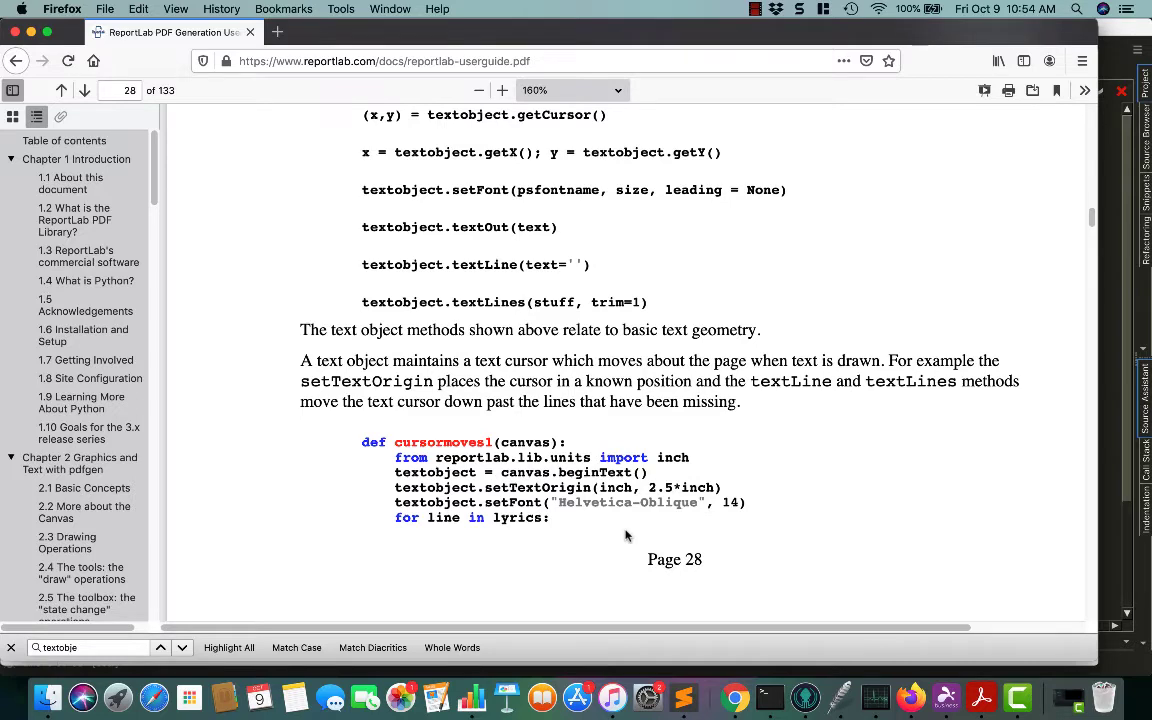
mouse_move(697, 578)
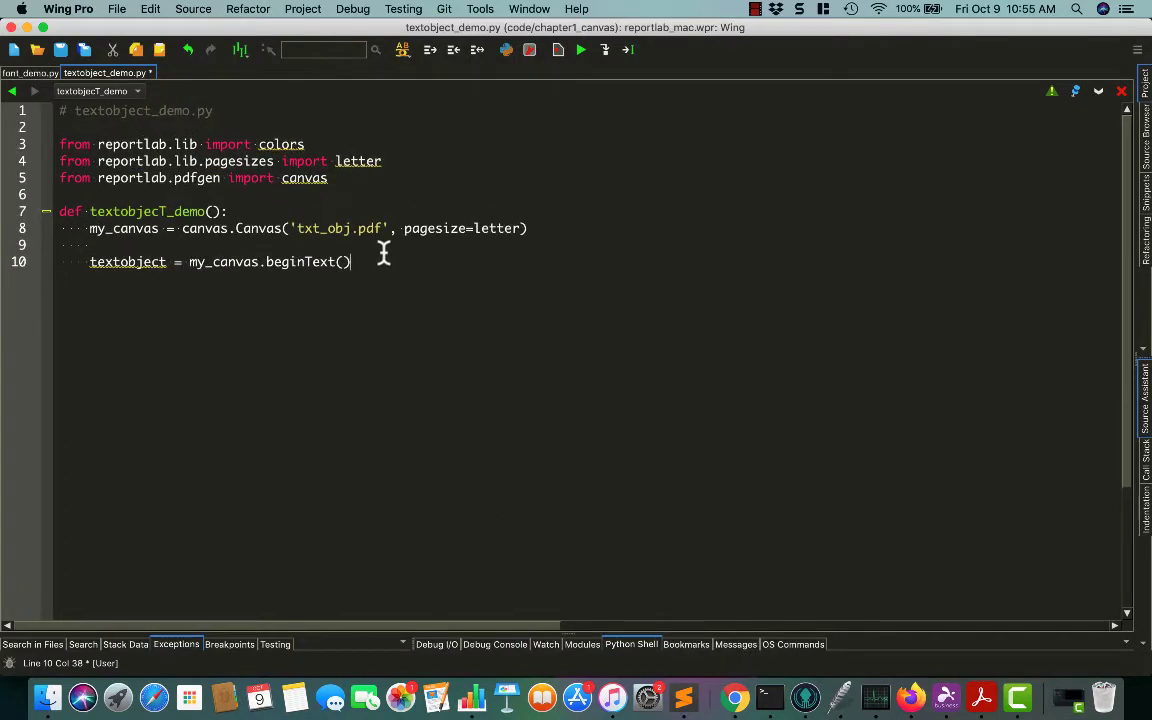
Set the text object's origin to (10, 730).
key(Return)
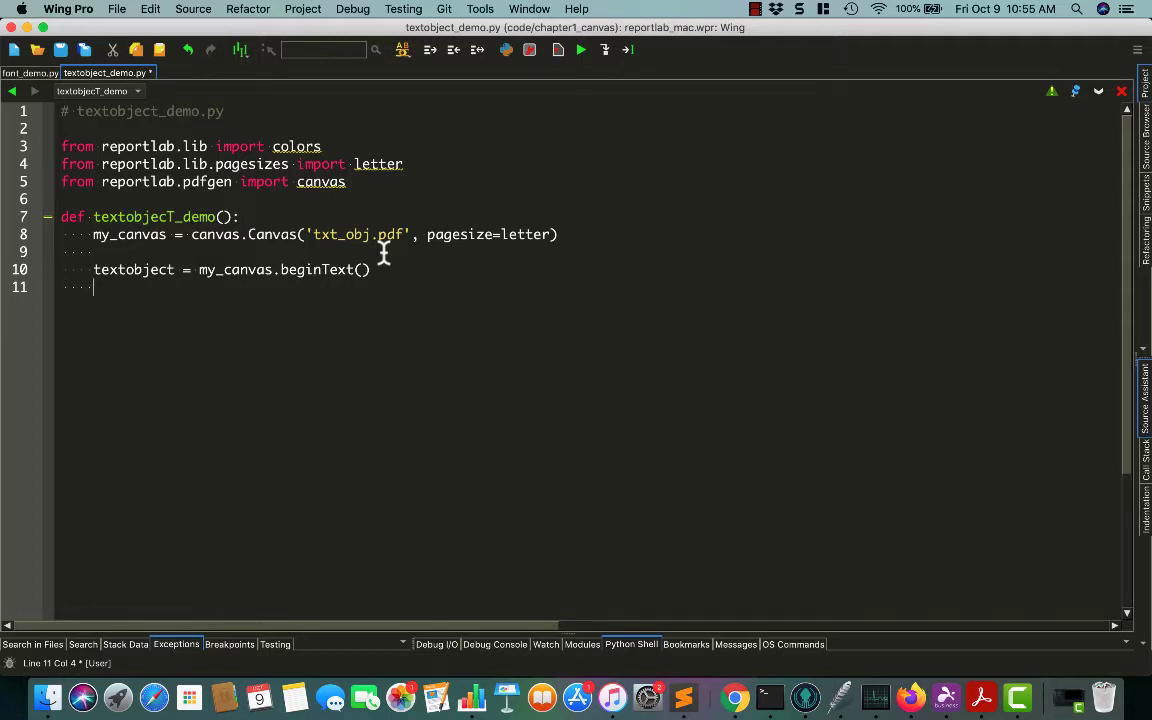
mouse_move(125, 535)
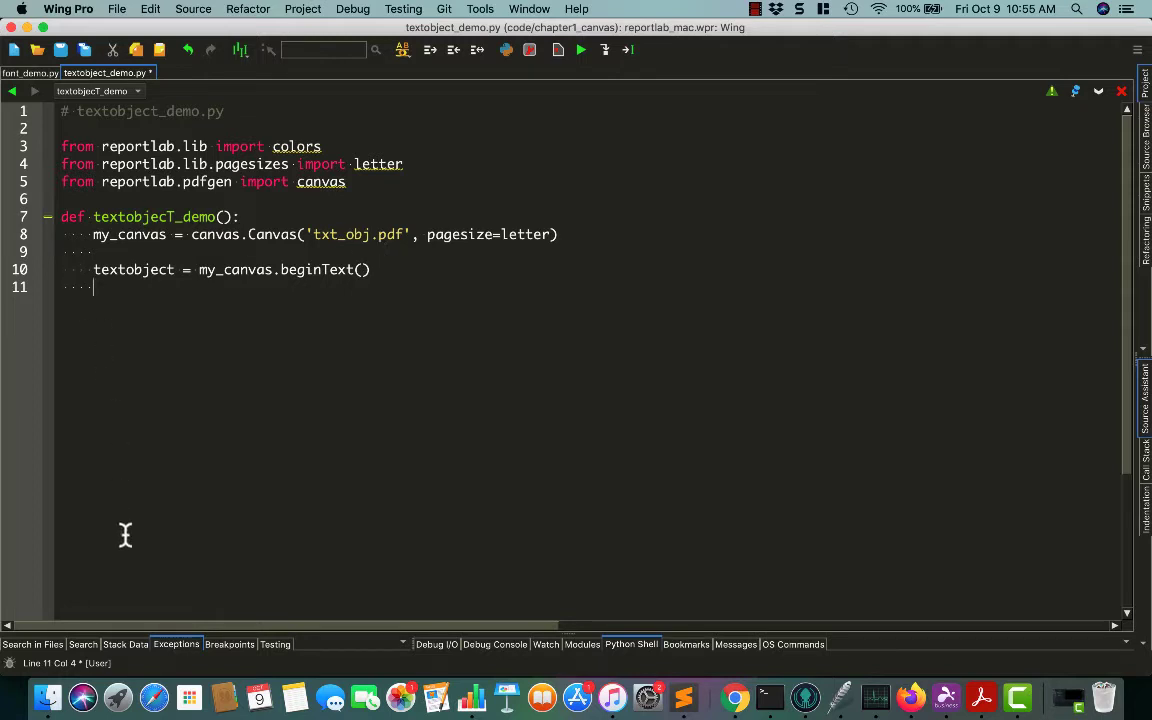
mouse_move(364, 425)
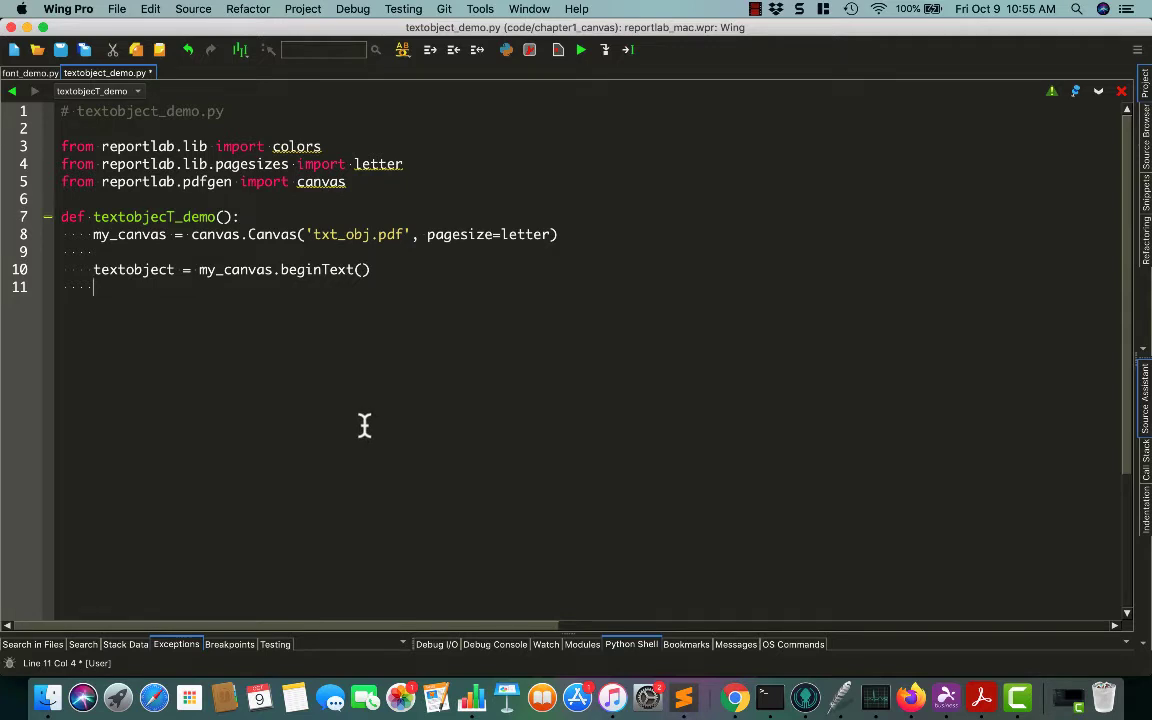
text(textobject.setTextOrigin(x, y)
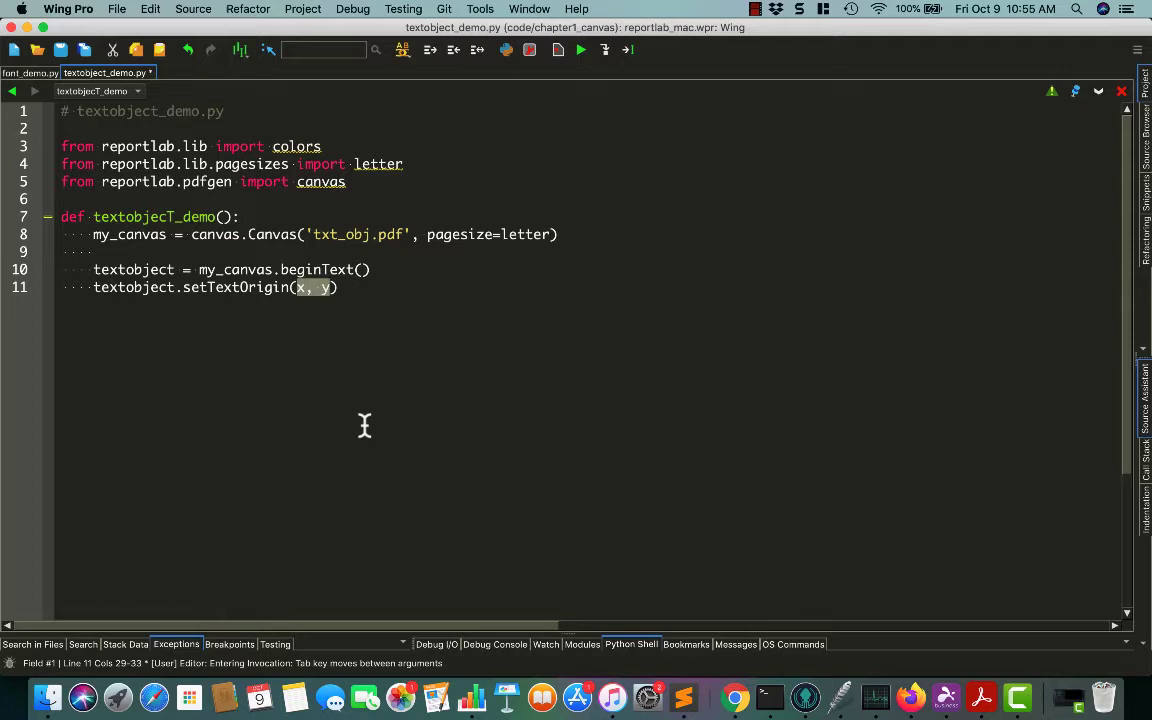
text(10,)
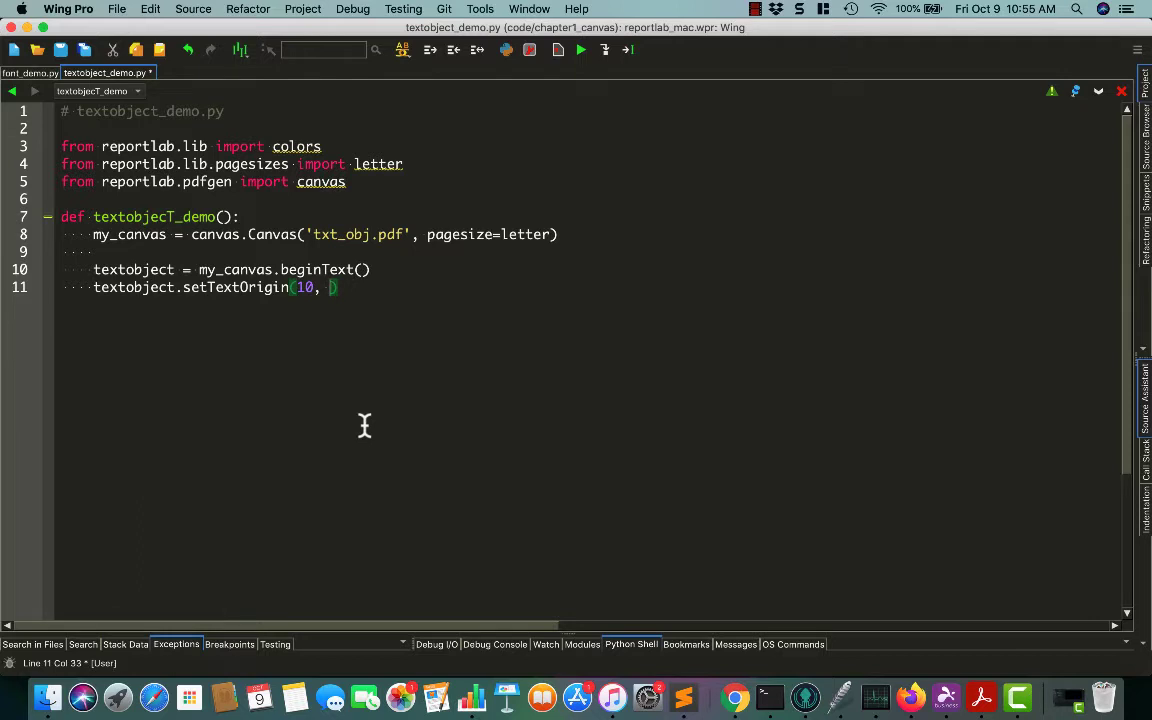
text(730)
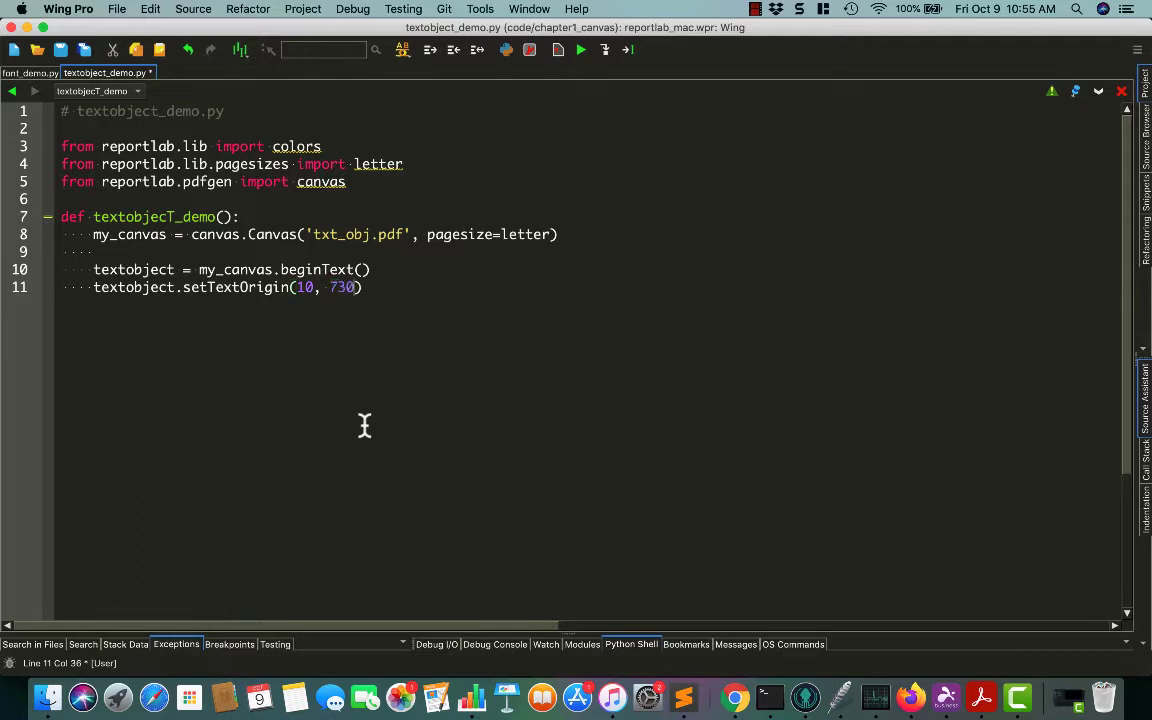
key(Return)
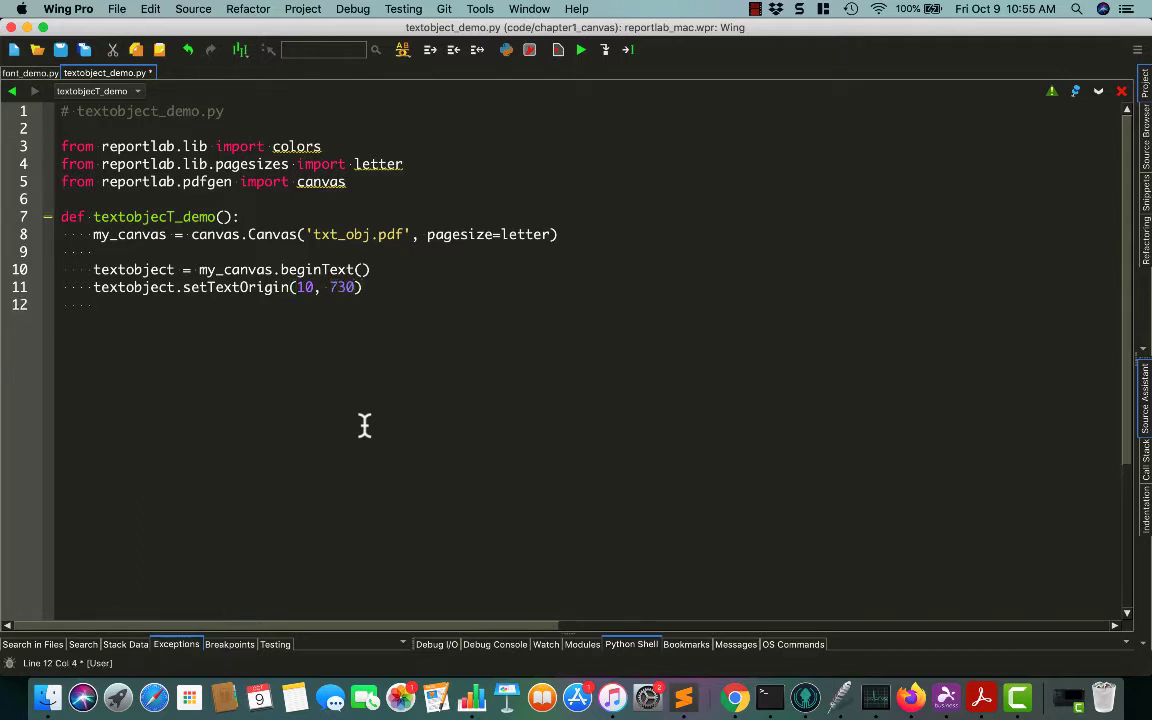
Set the font to Times-Roman 12 and add the text line 'Python Rocks!'.
text(t)
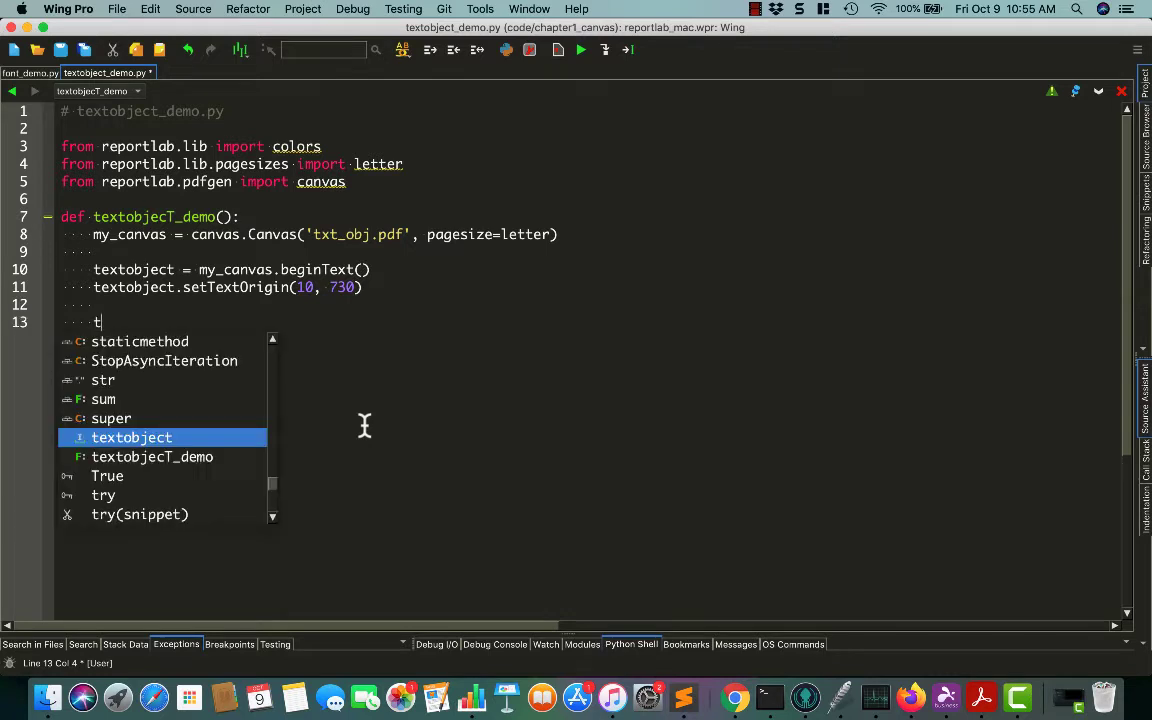
text(extobject.setFont('Time)
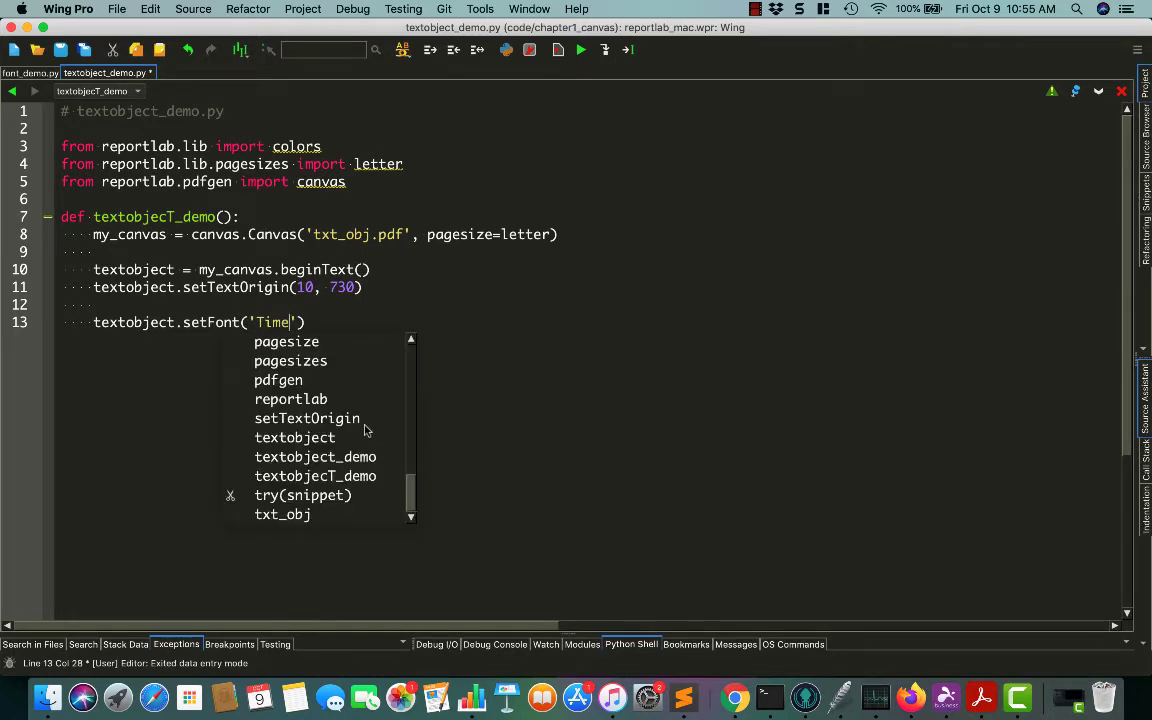
text(s-Roman)
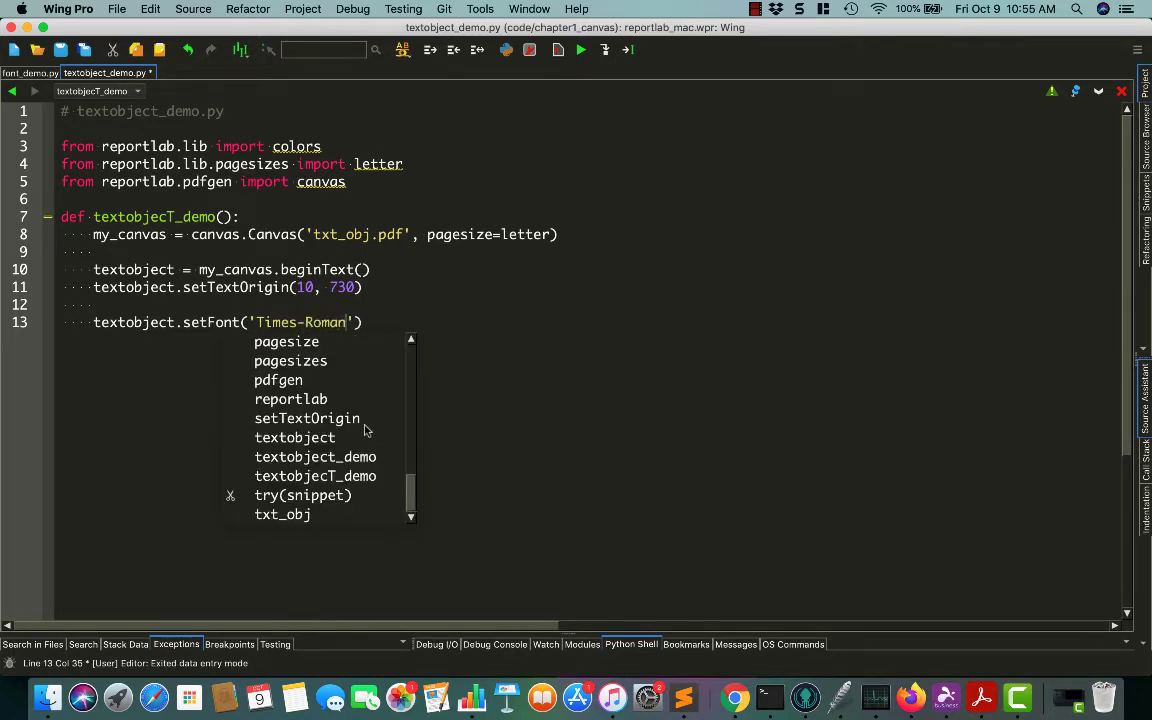
text(, 12)
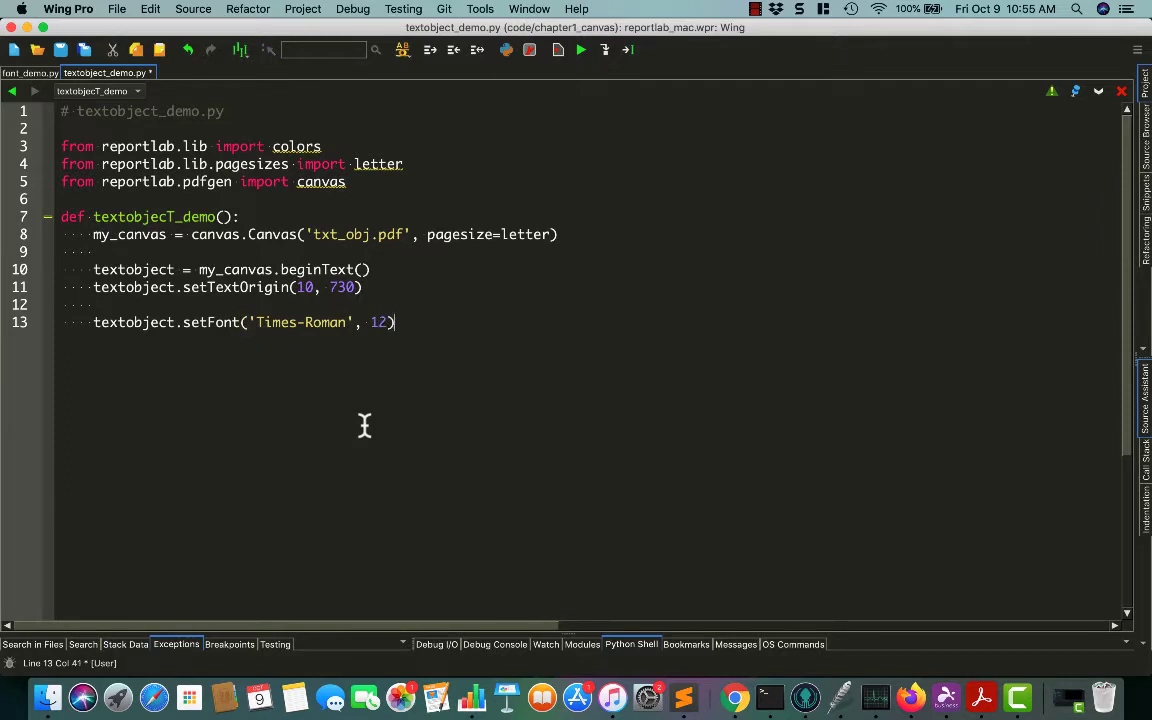
key(Return)
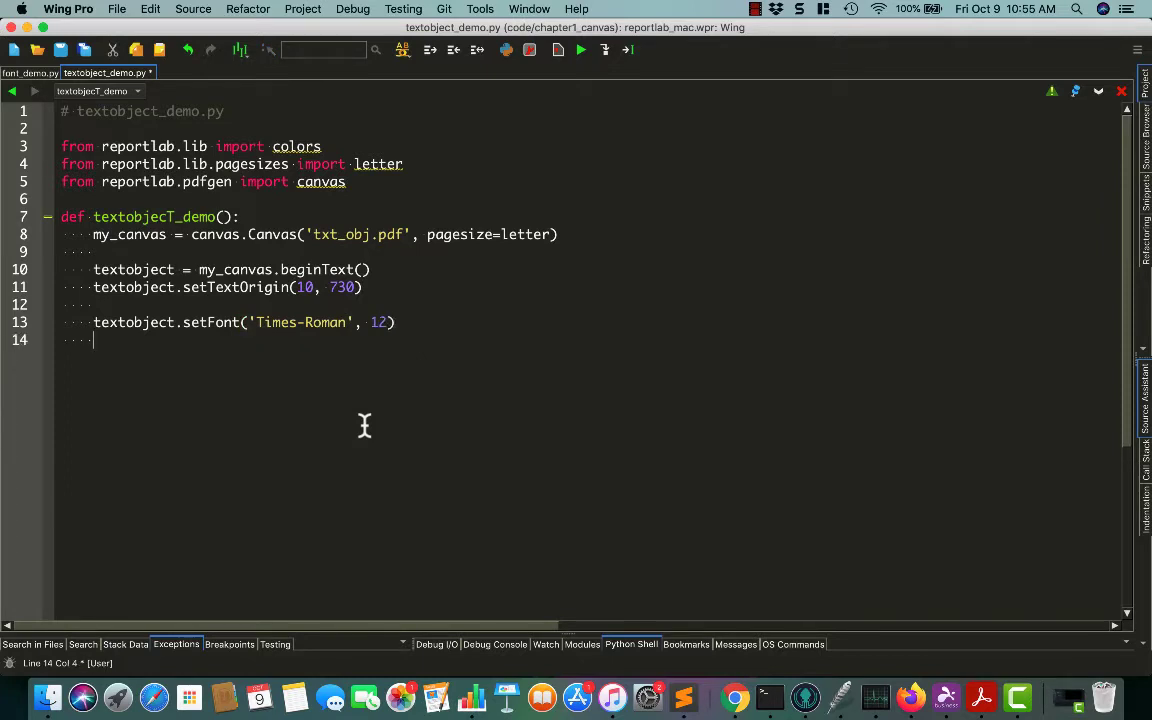
text(tex)
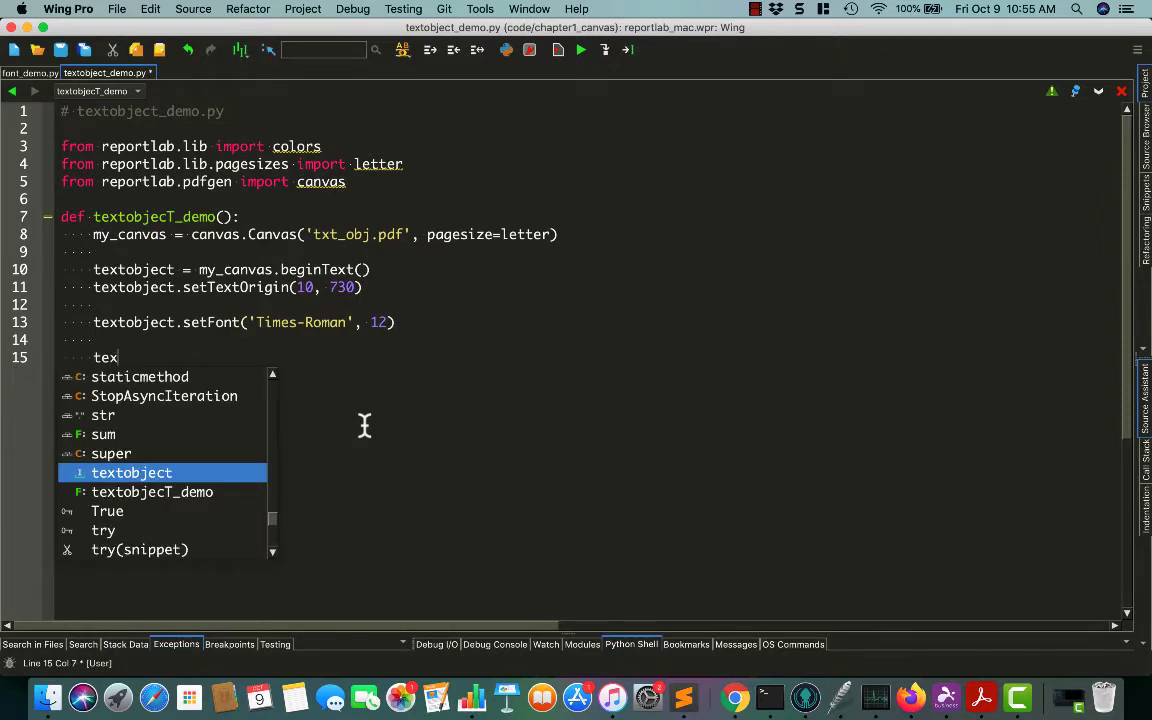
text(t)
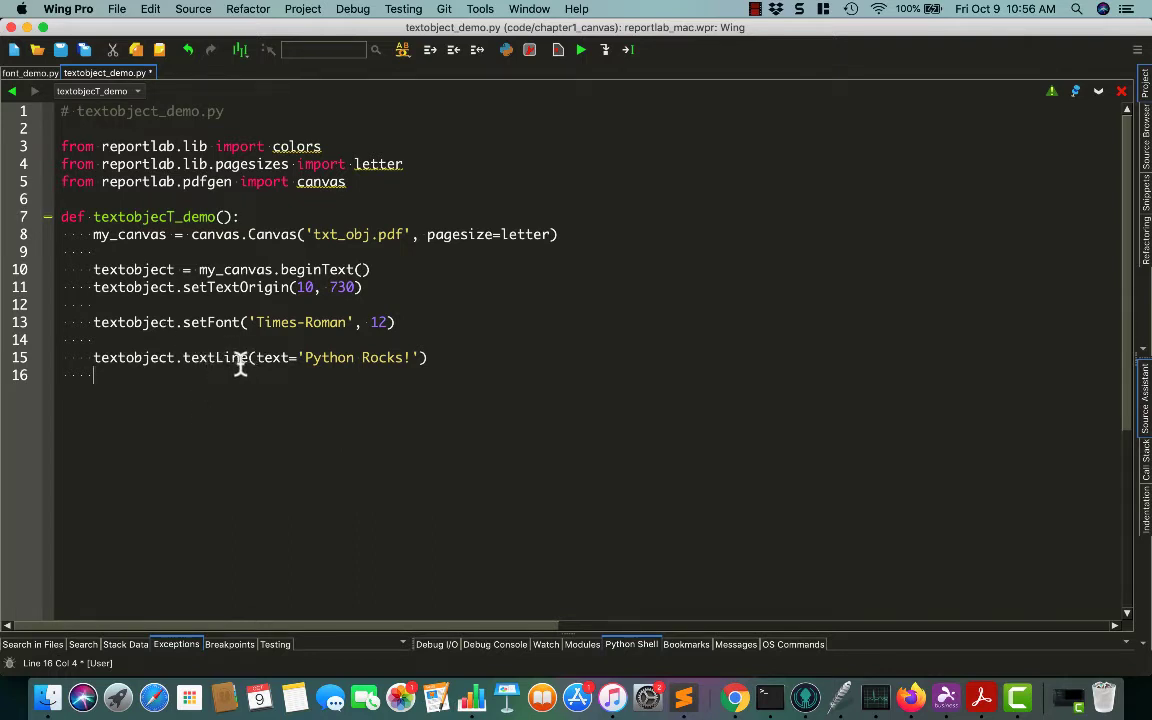
mouse_move(255, 398)
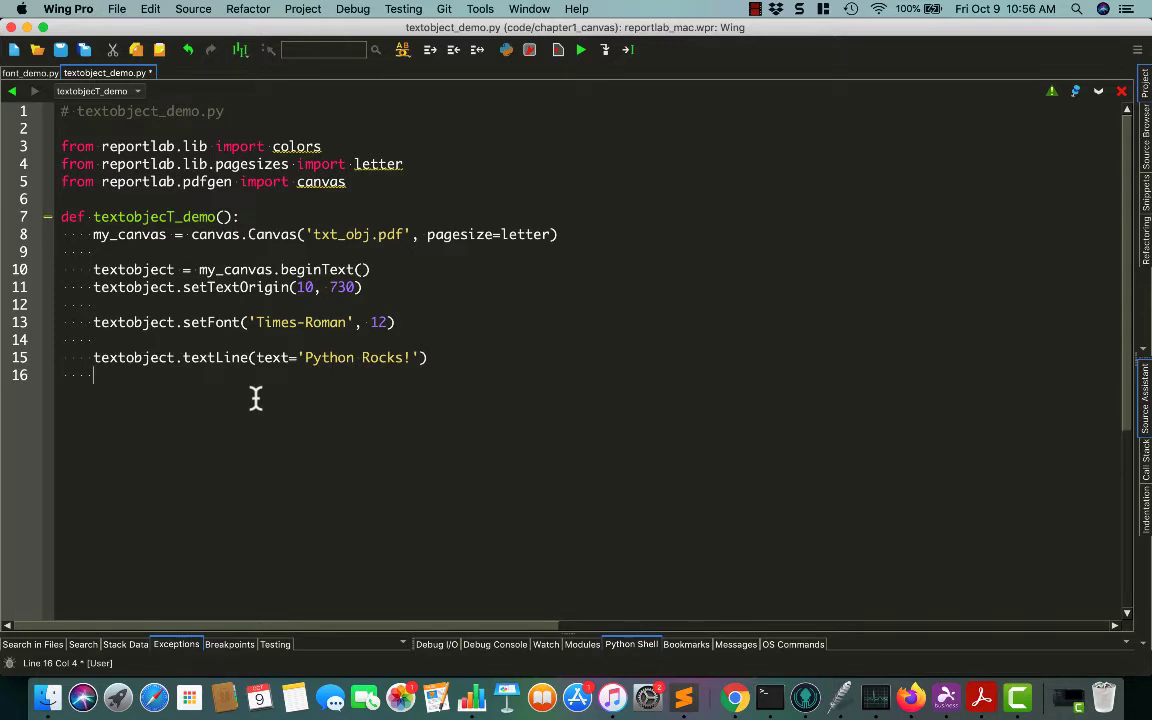
Set the text object's fill colour to colors.red.
text(textobject)
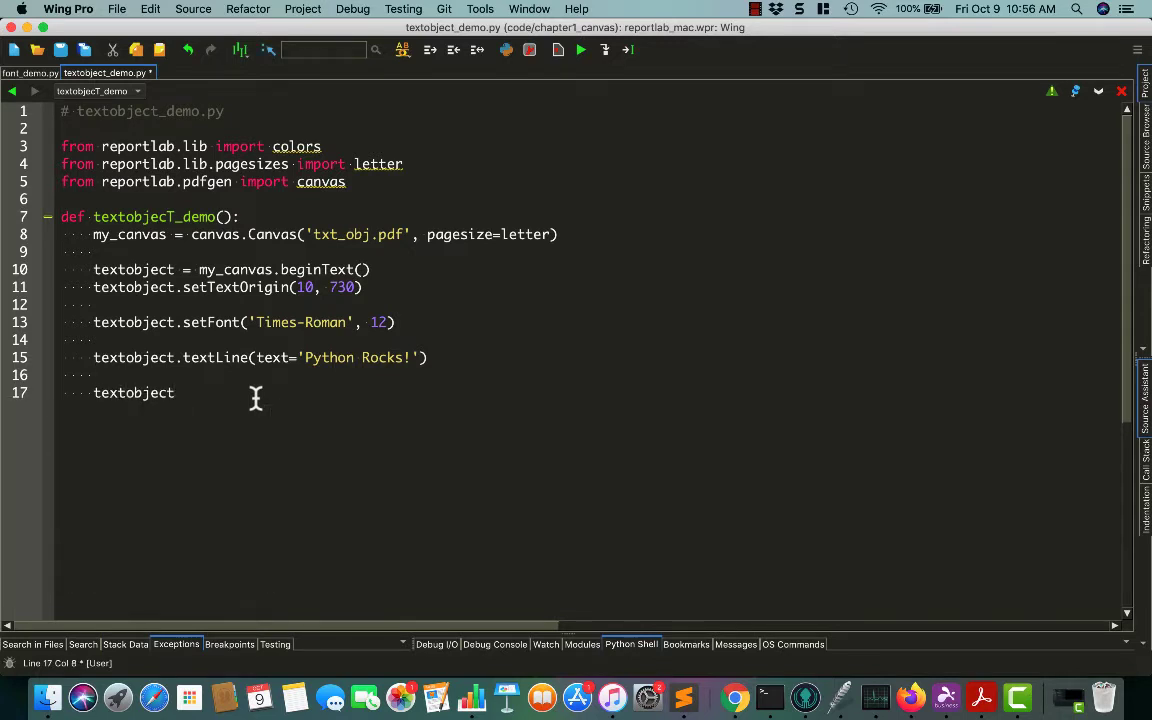
text(.setfillColor(colors.red)
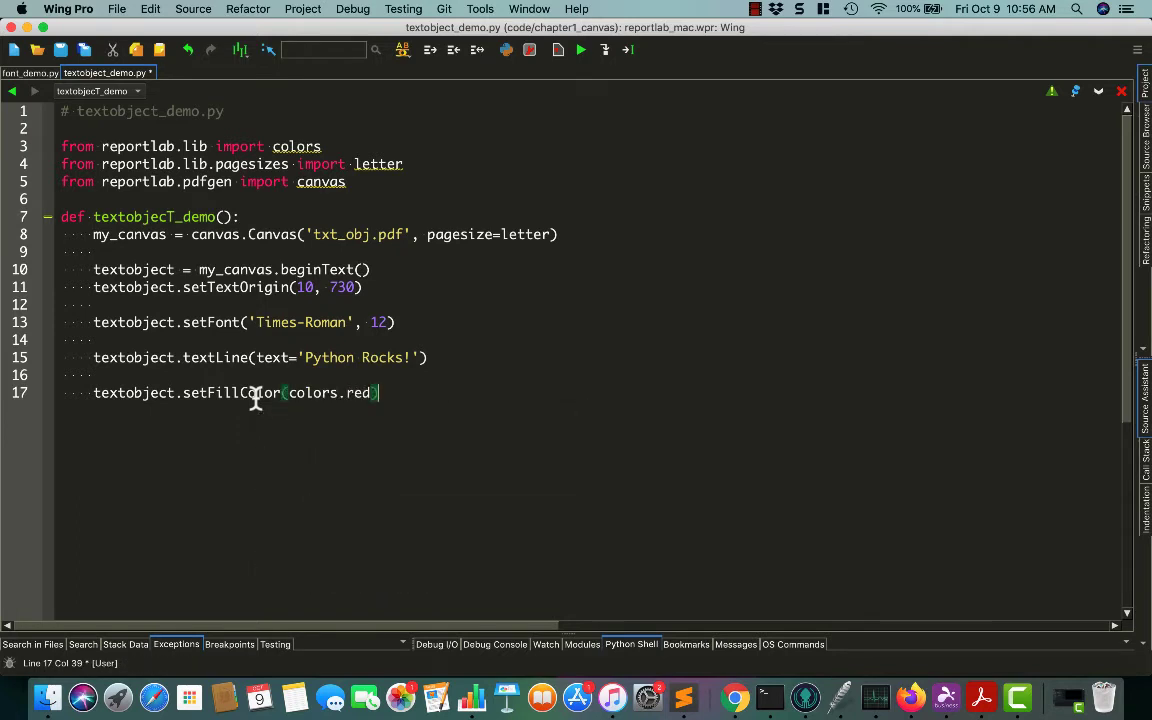
key(Return)
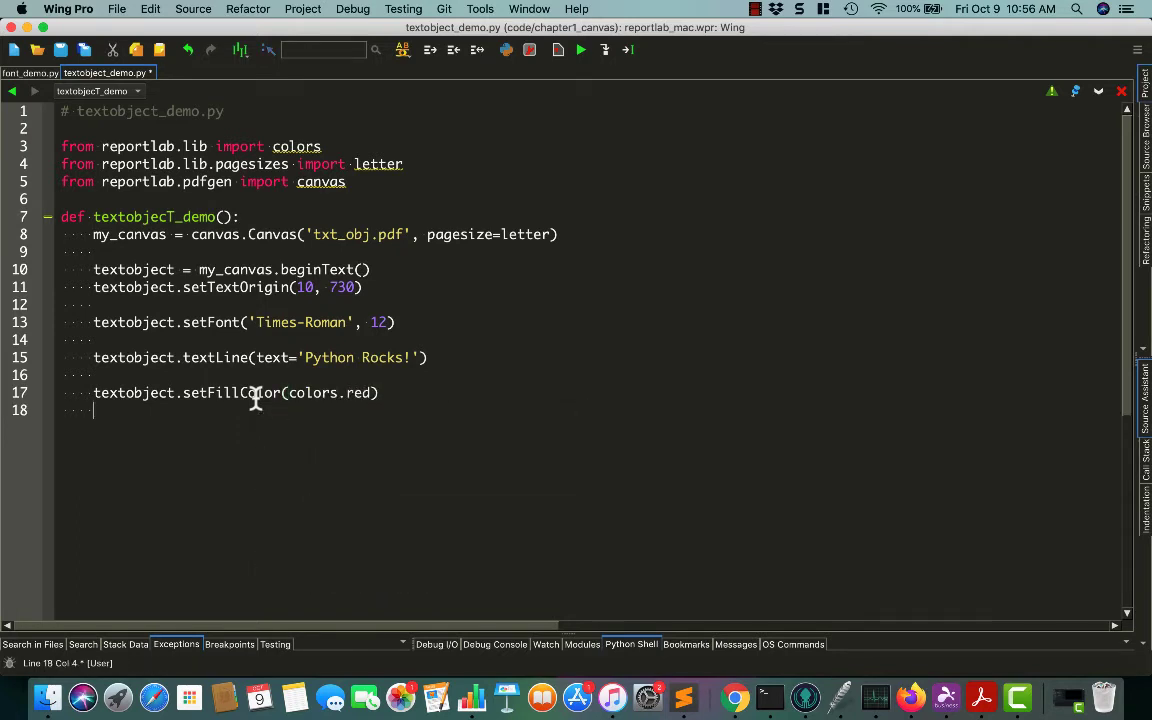
Add a second text line reading 'Python rocks in red'.
text(te)
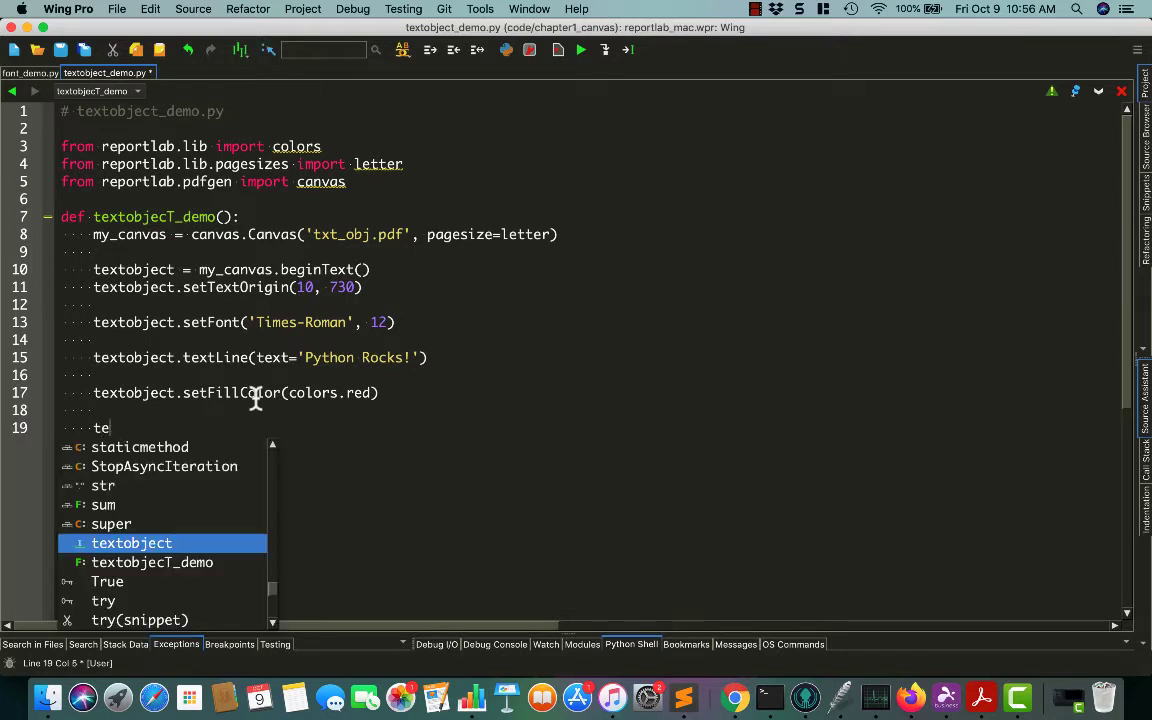
text(xt)
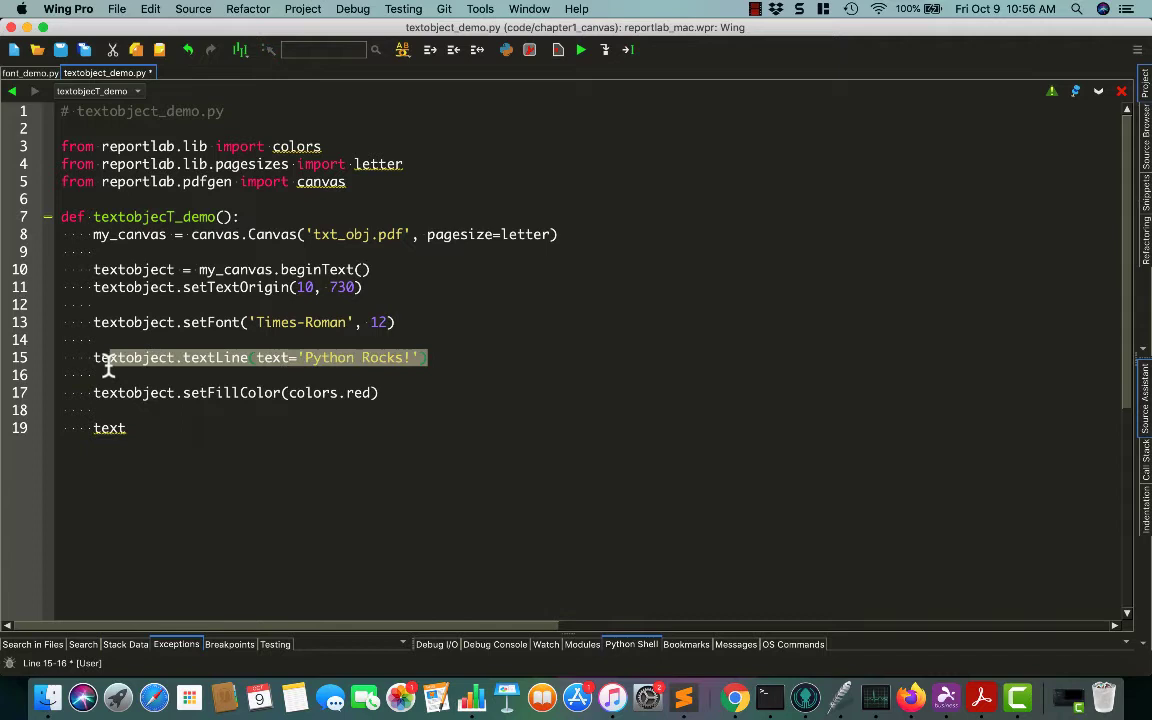
click(110, 392)
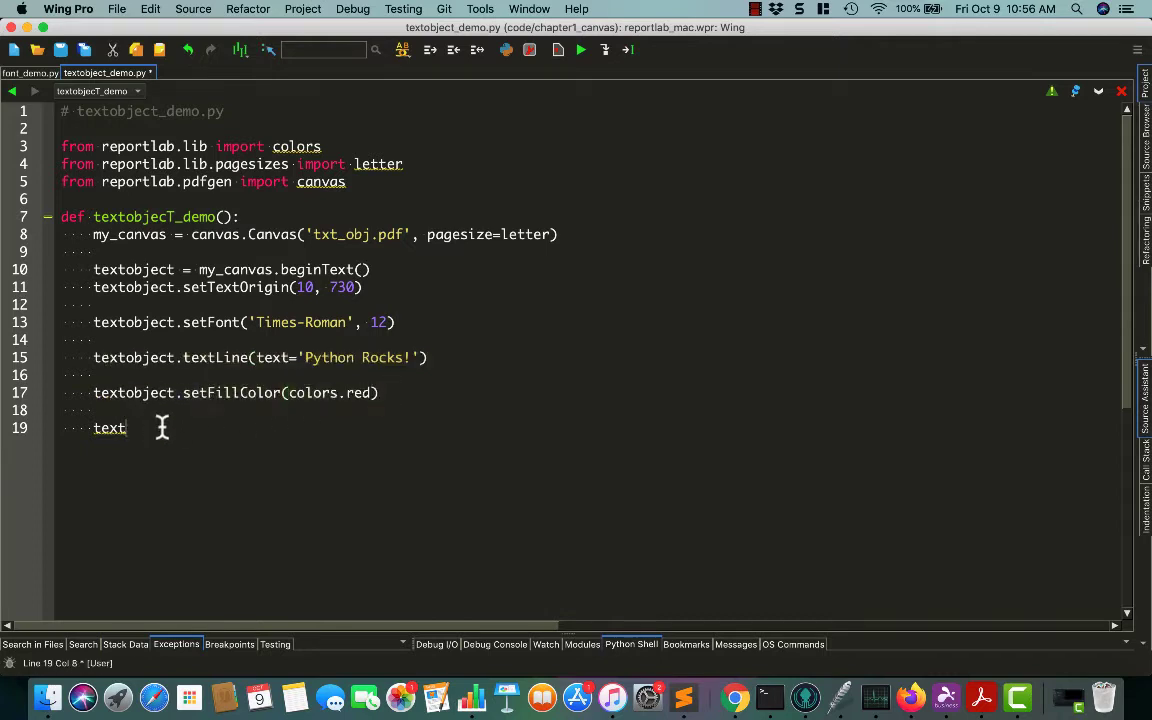
text(object.textLine(text=')
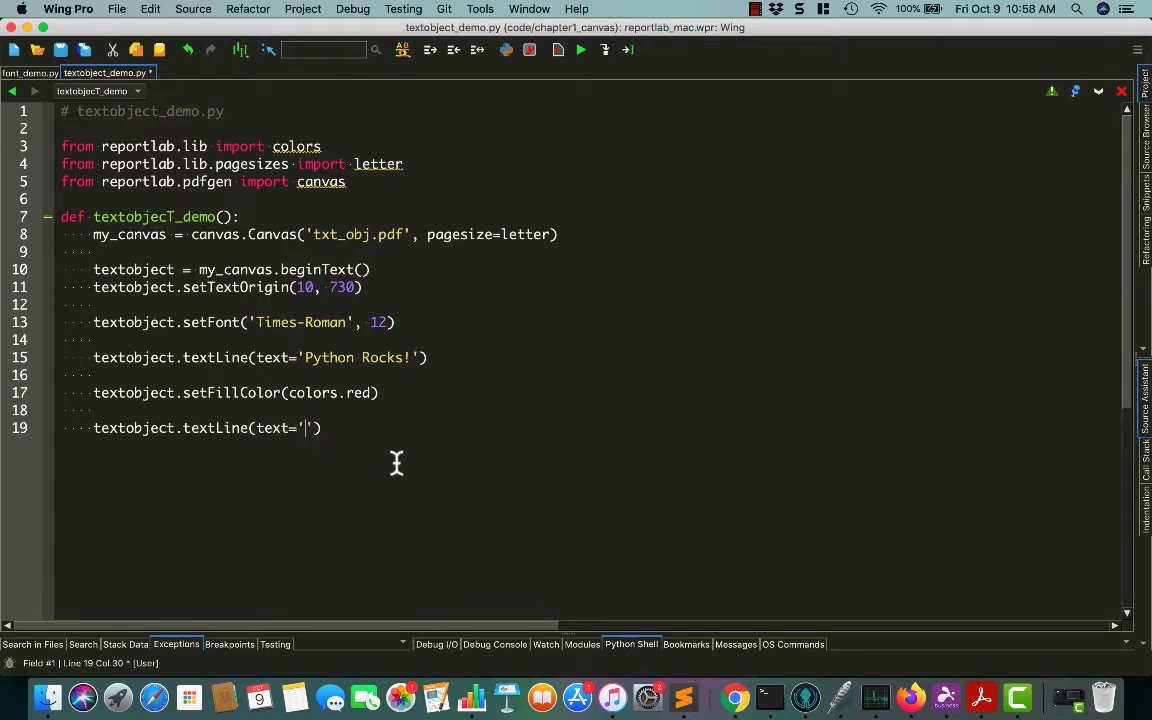
text(Python o)
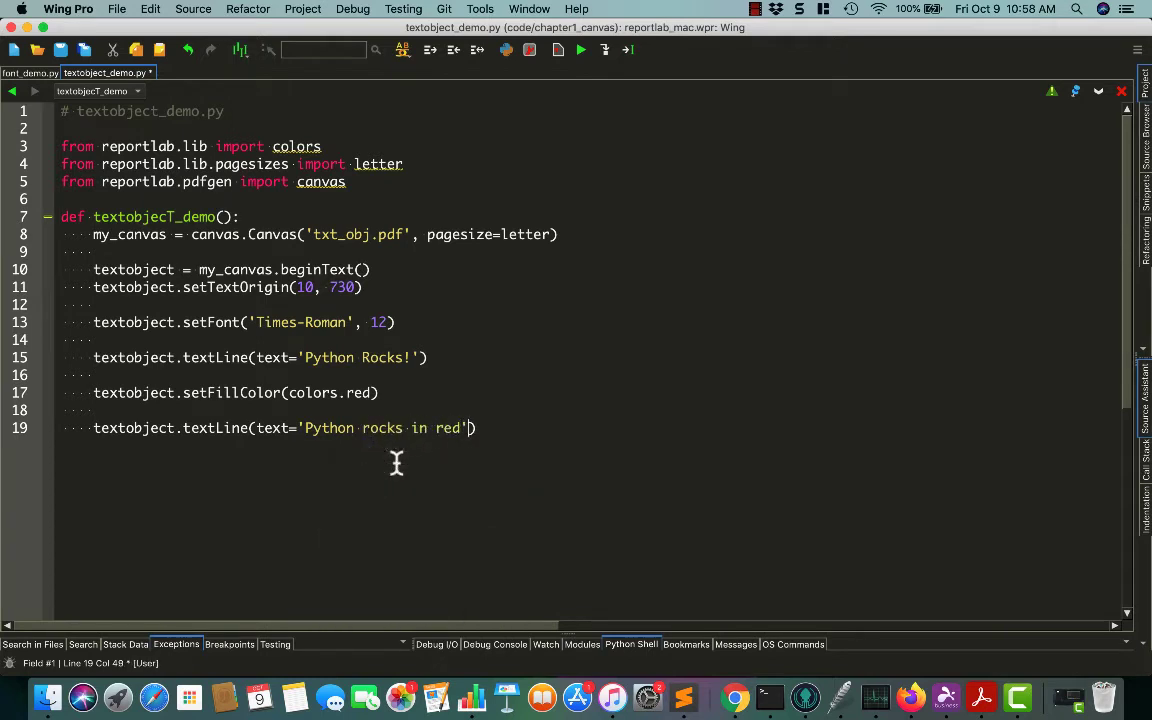
key(Return)
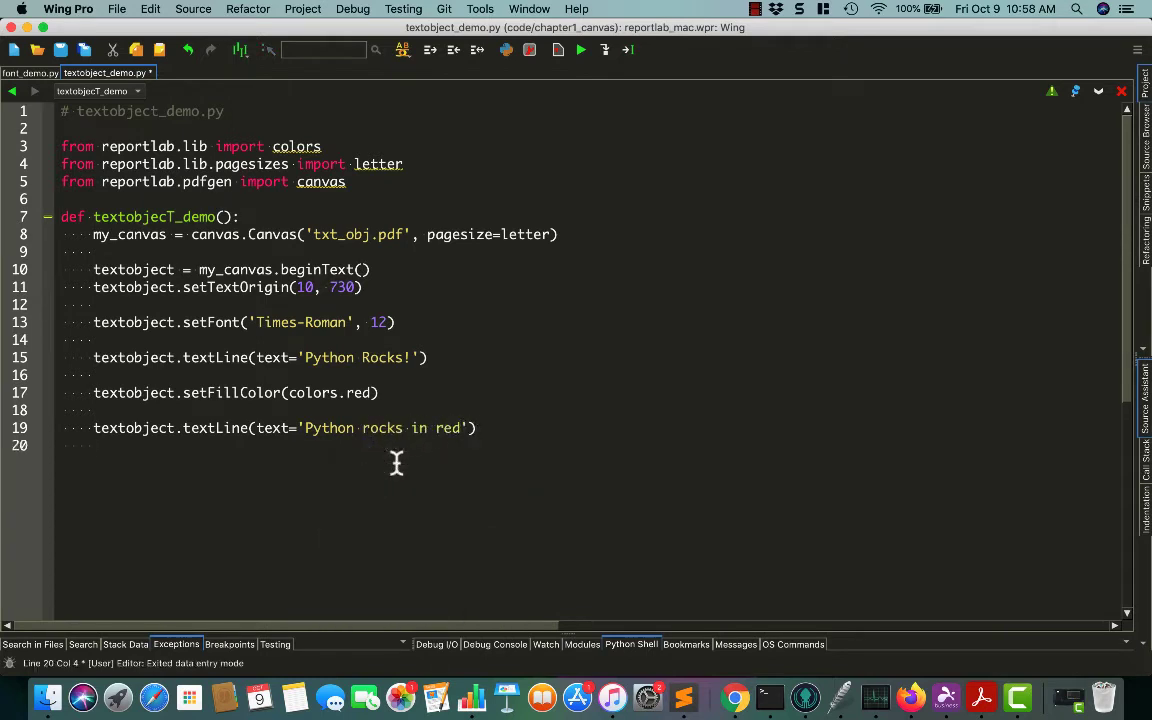
text(my)
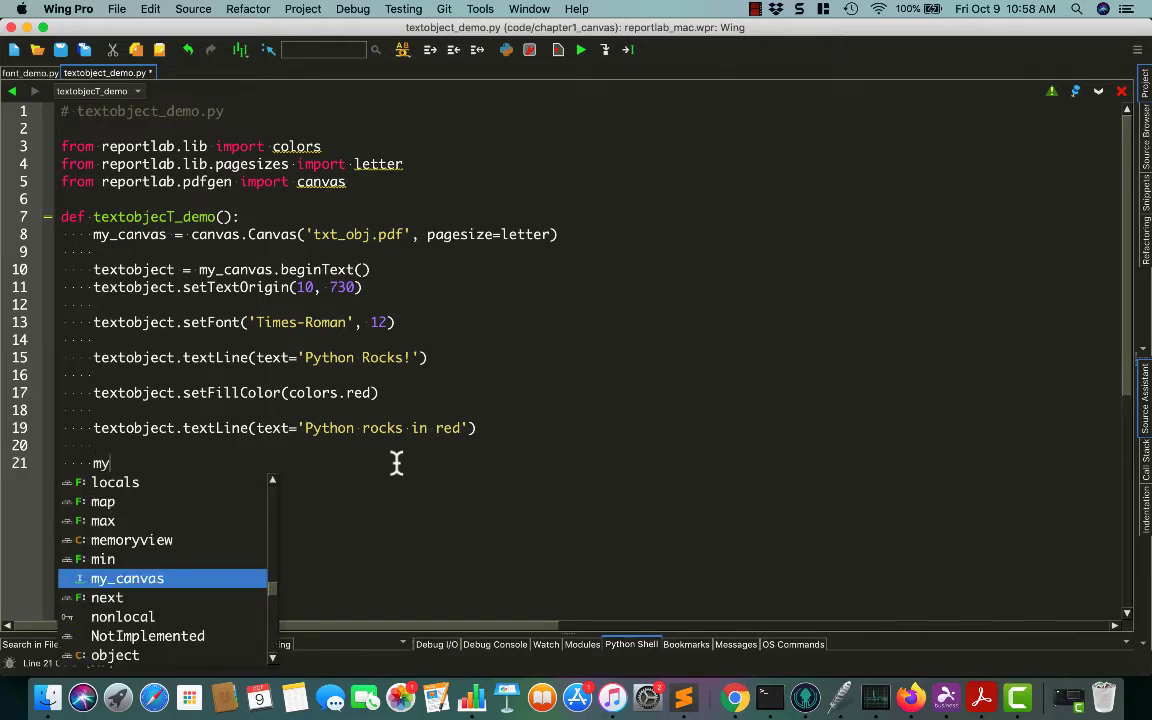
Replace the partial word on line 21 with my_canvas.drawText(textobject).
text(textobject)
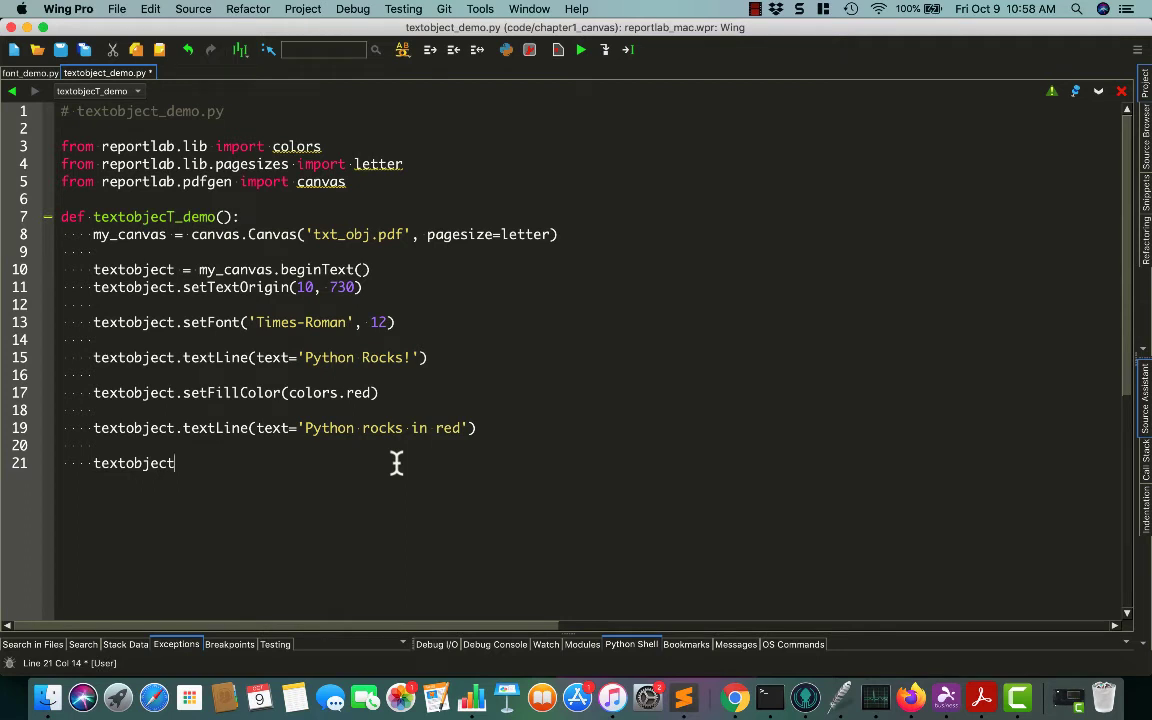
key(BackSpace)
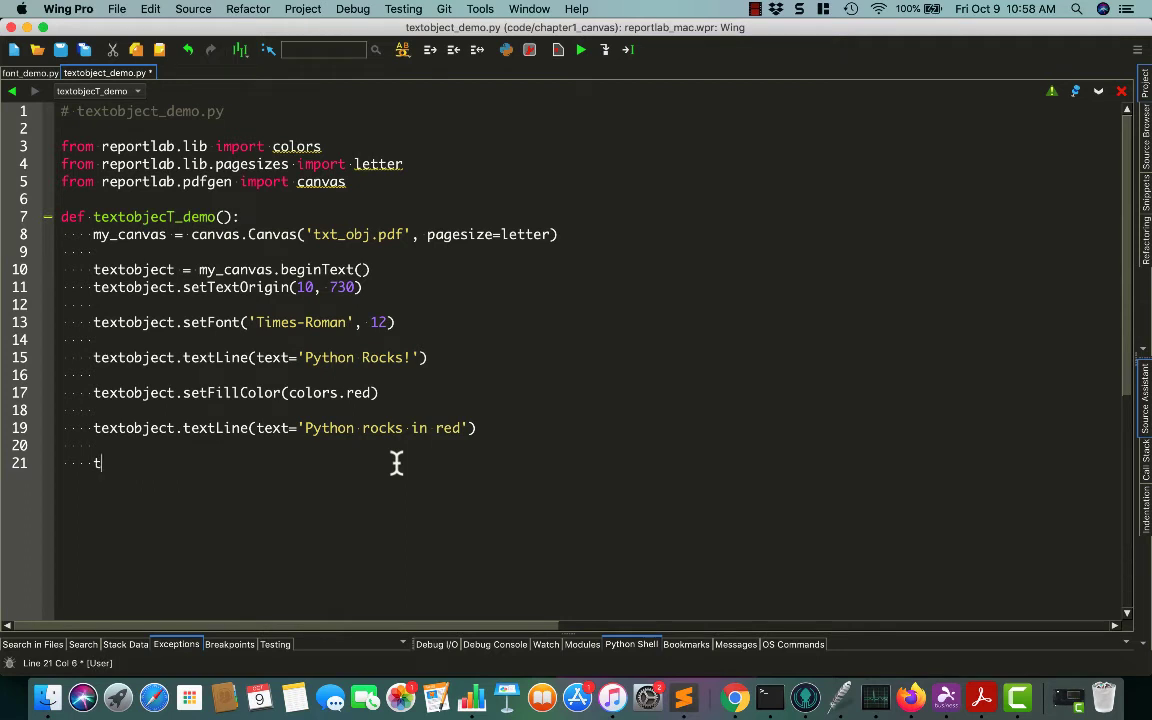
key(BackSpace)
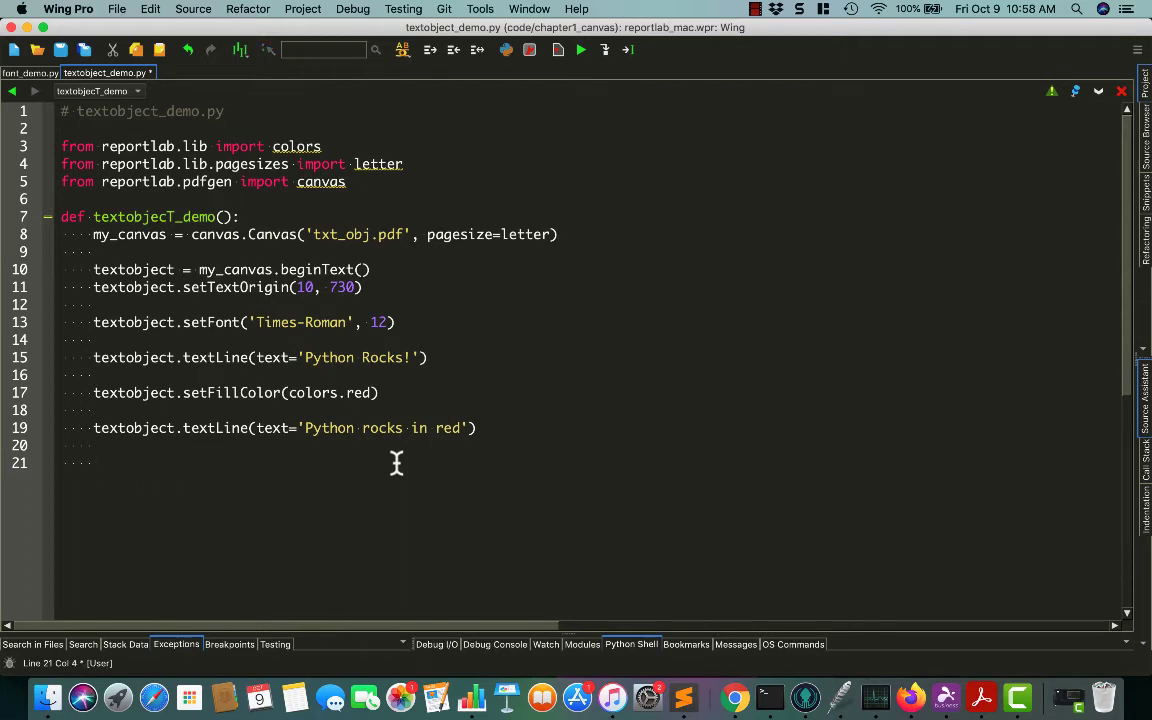
text(m)
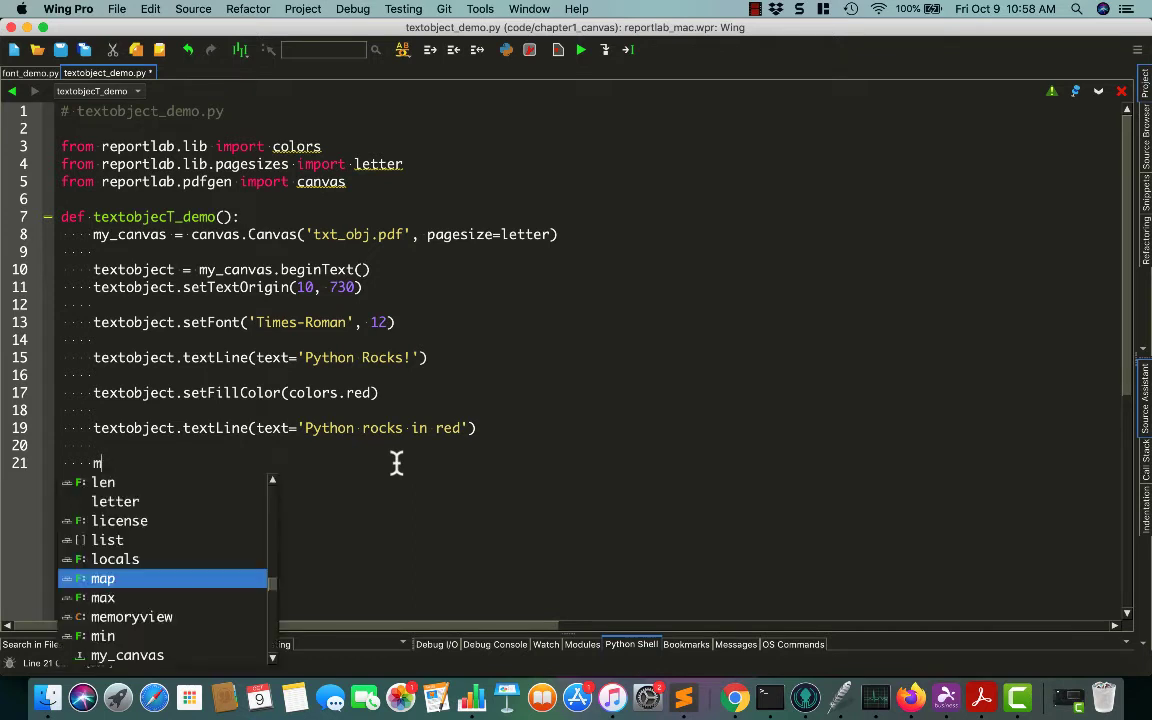
text(y_canvas.)
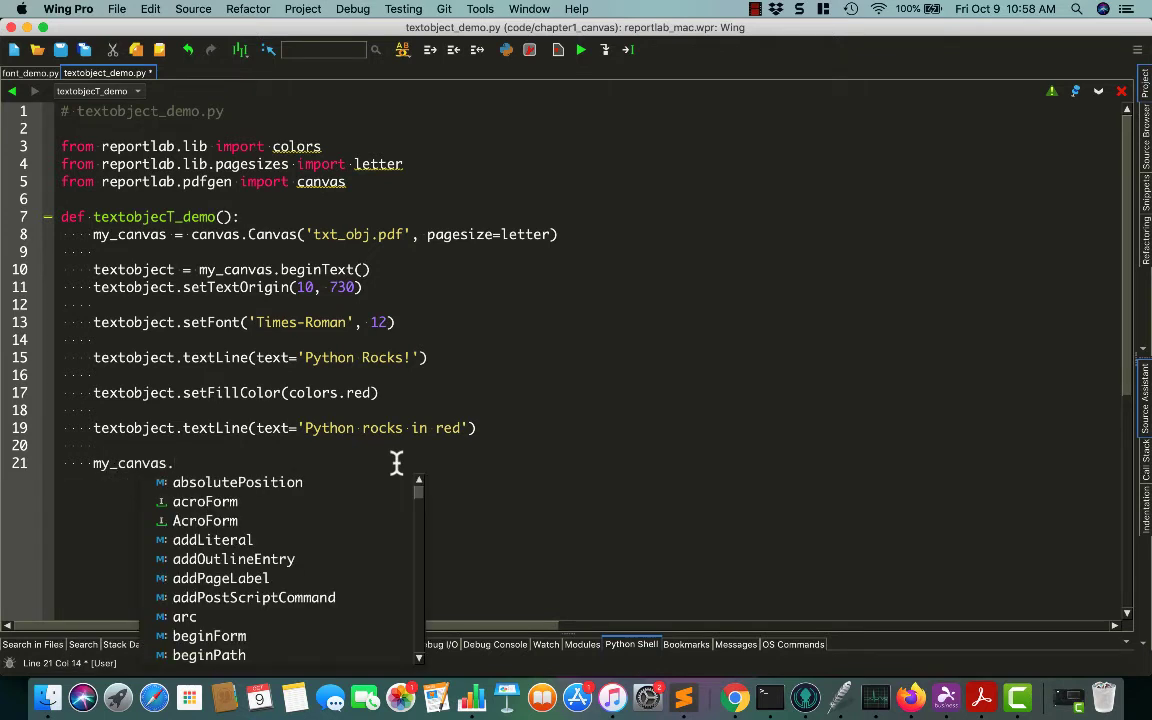
text(drawText(aTextObject)
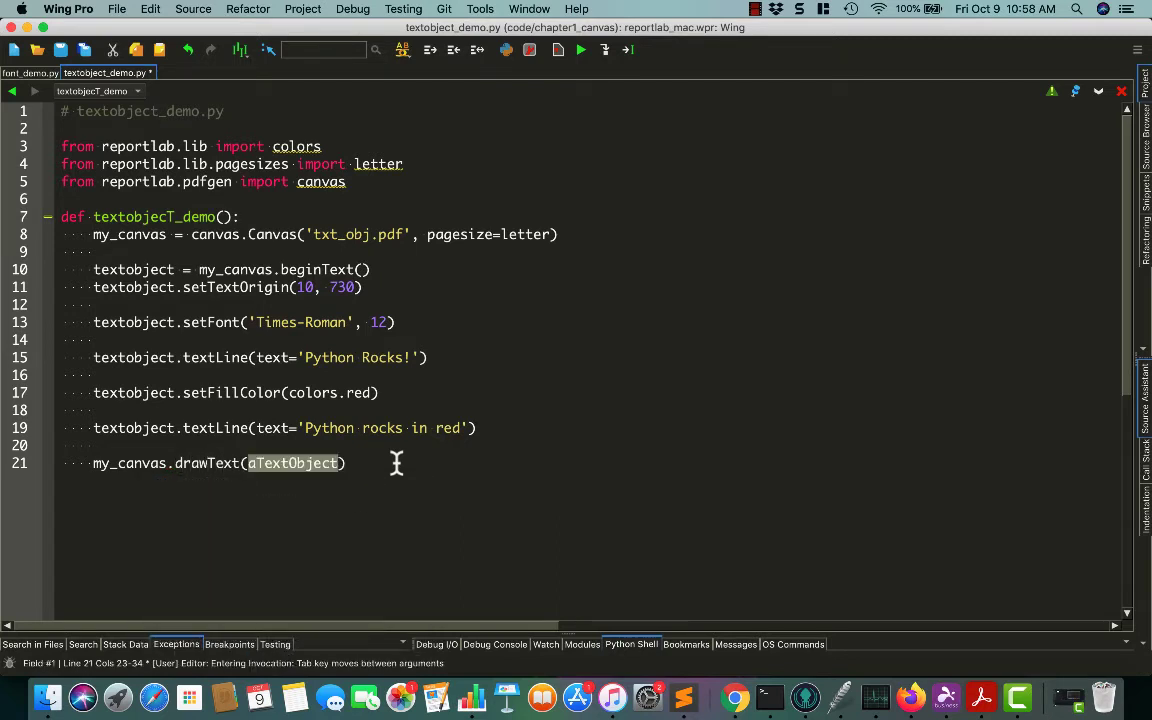
mouse_move(261, 477)
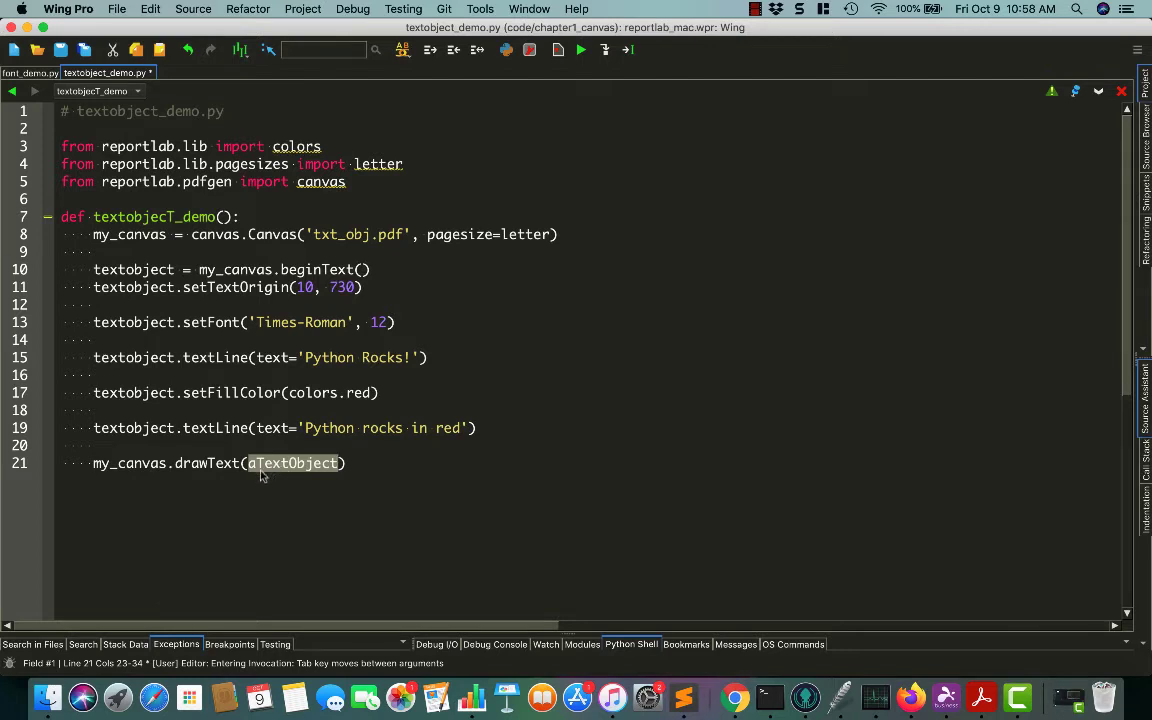
text(te)
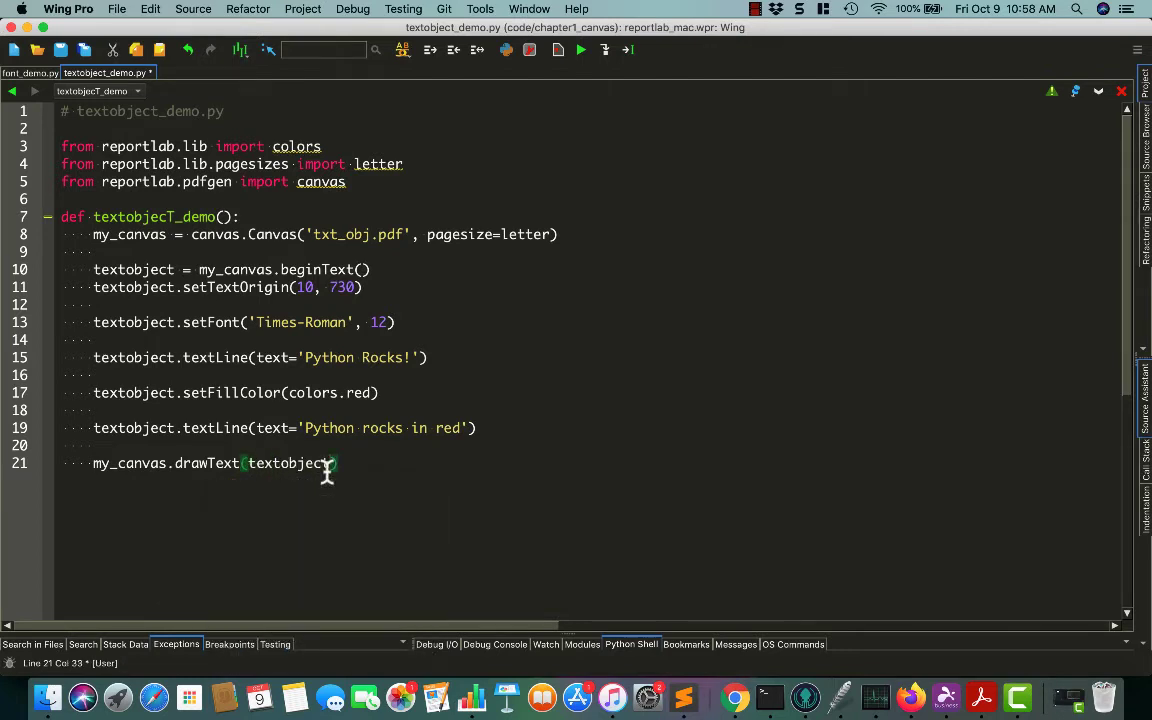
key(Return)
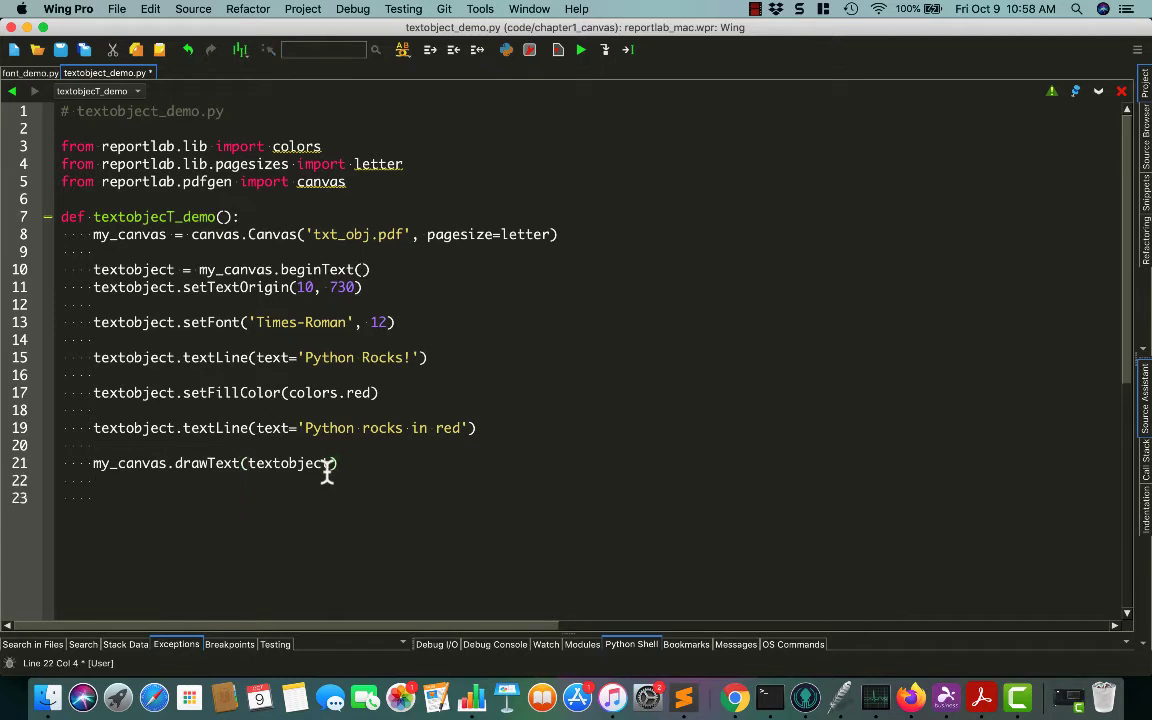
Add my_canvas.save() after the drawText call.
text(mys)
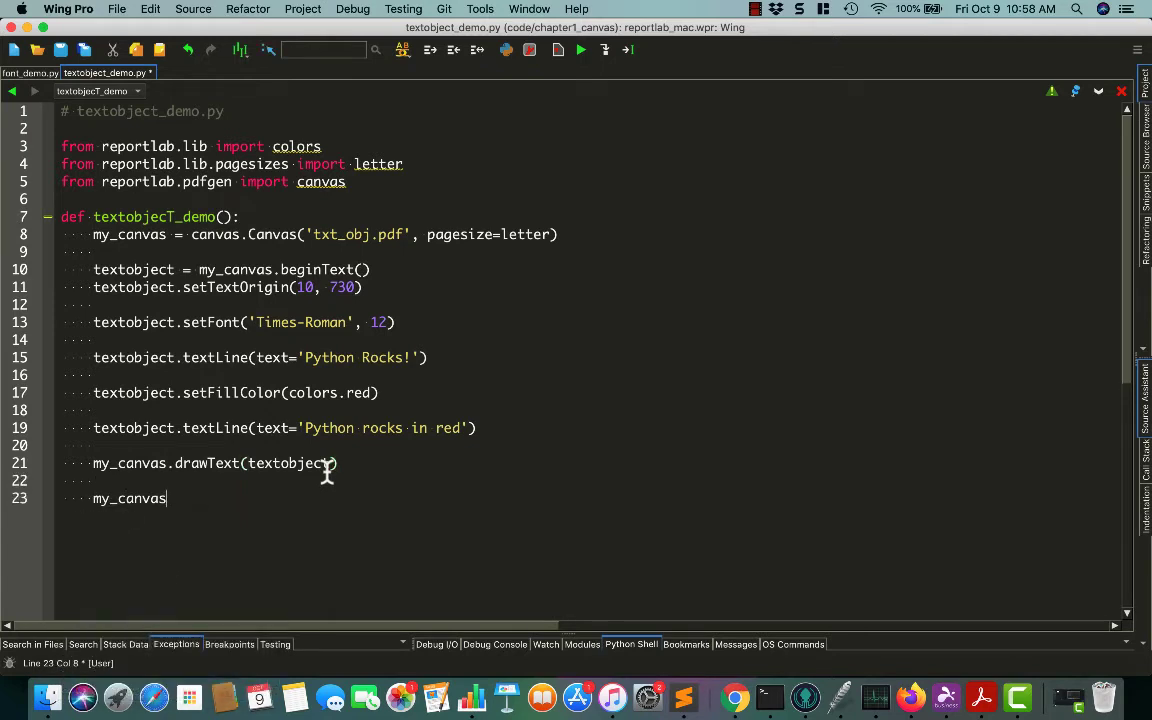
text(.save())
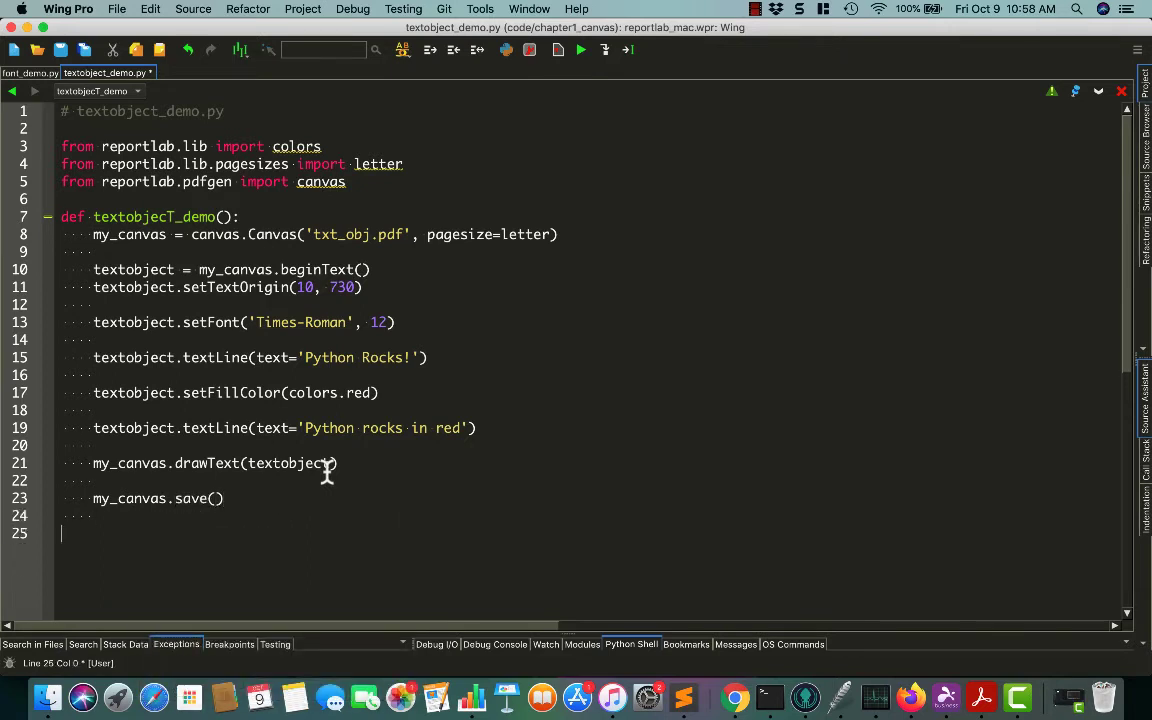
text(textobject_demo()
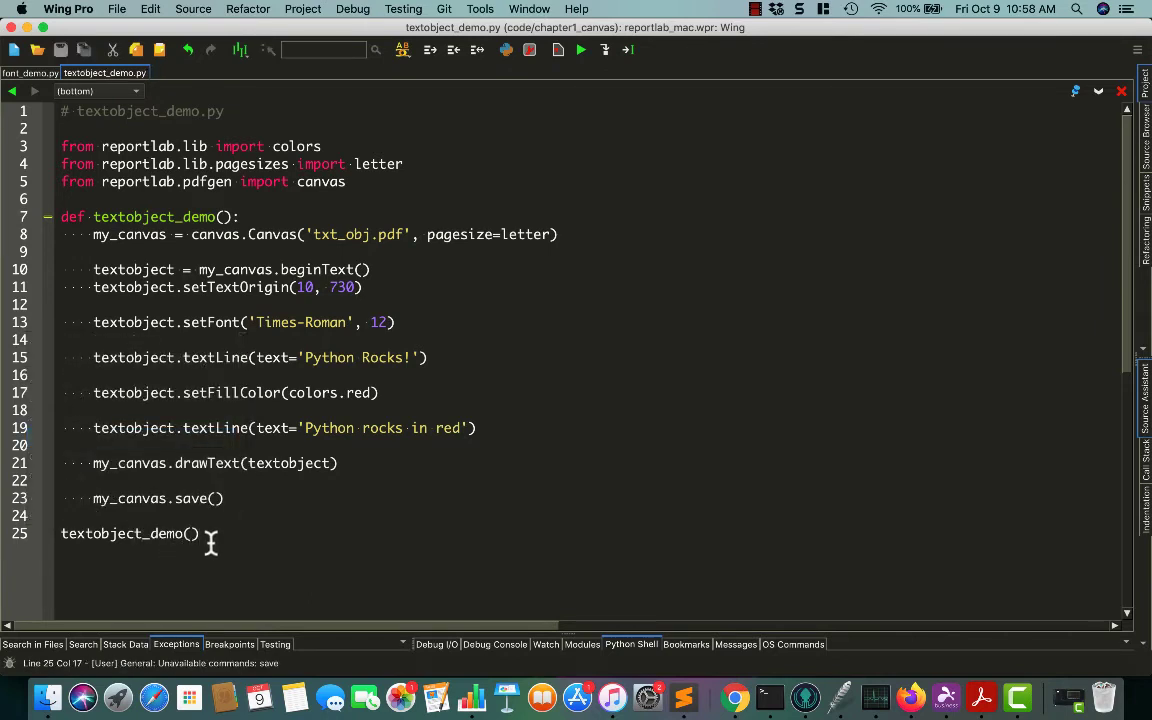
Run textobject_demo.py with the project's debug environment settings to generate txt_obj.pdf.
click(580, 50)
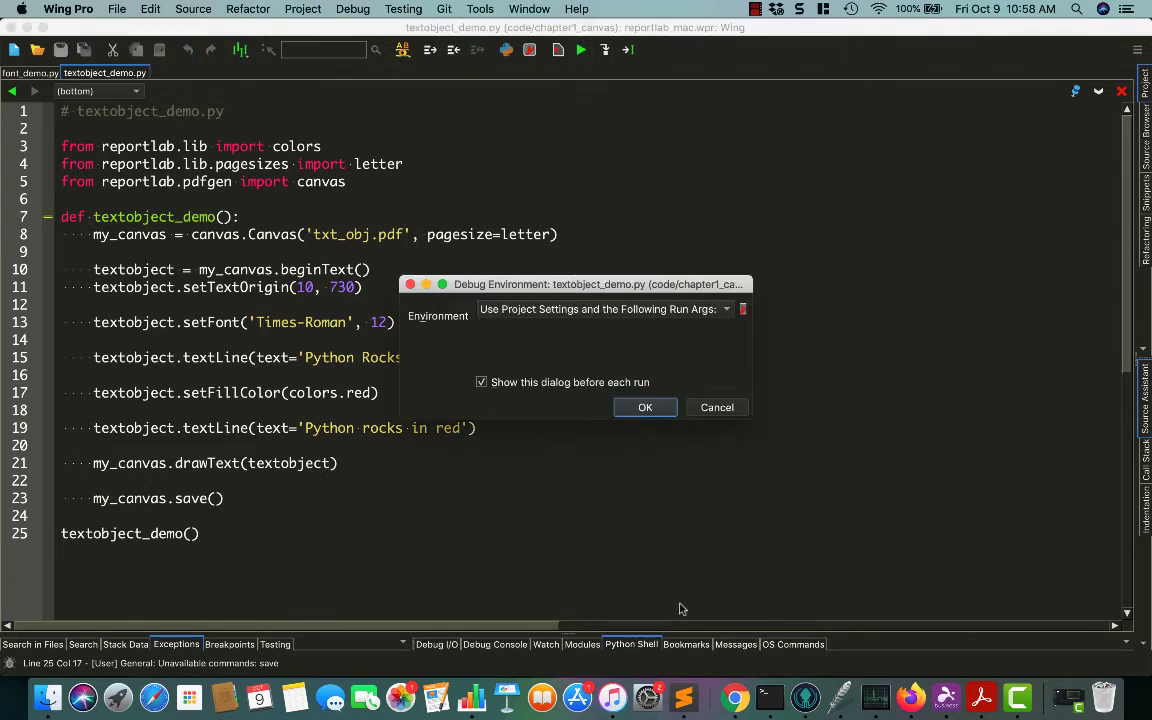
click(645, 407)
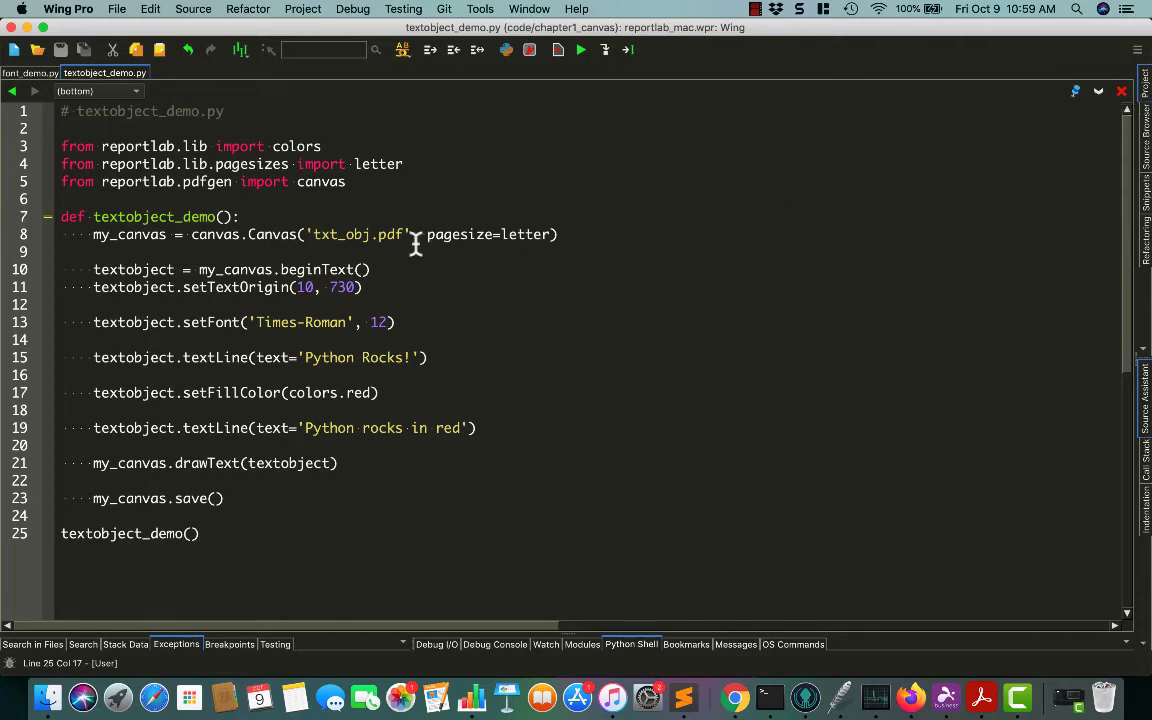
double_click(342, 234)
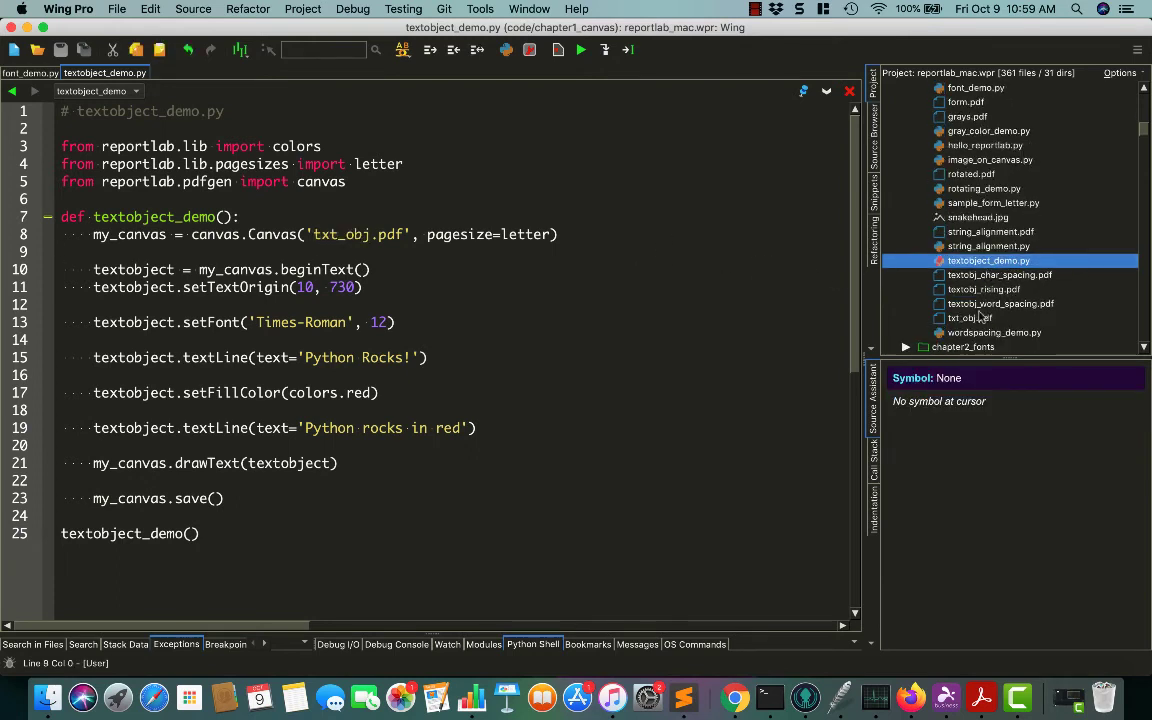
Show txt_obj.pdf in Finder from the Project tool.
right_click(985, 318)
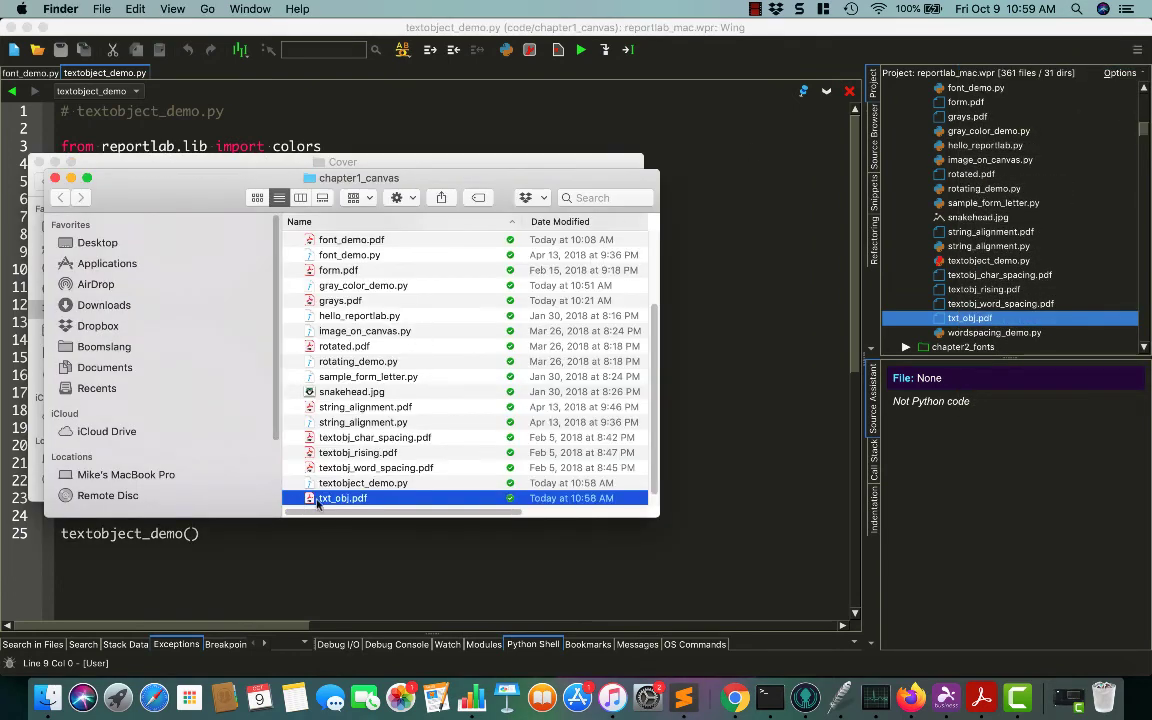
Open txt_obj.pdf from Finder in Acrobat Reader to view both lines.
double_click(342, 497)
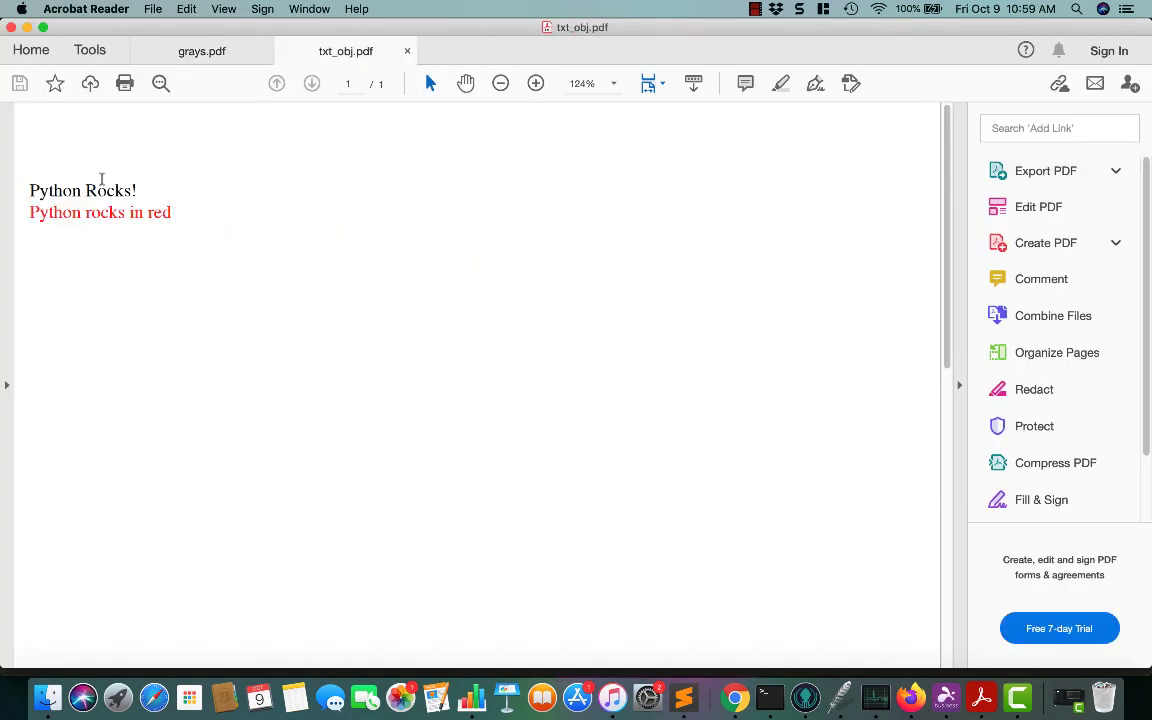
mouse_move(85, 205)
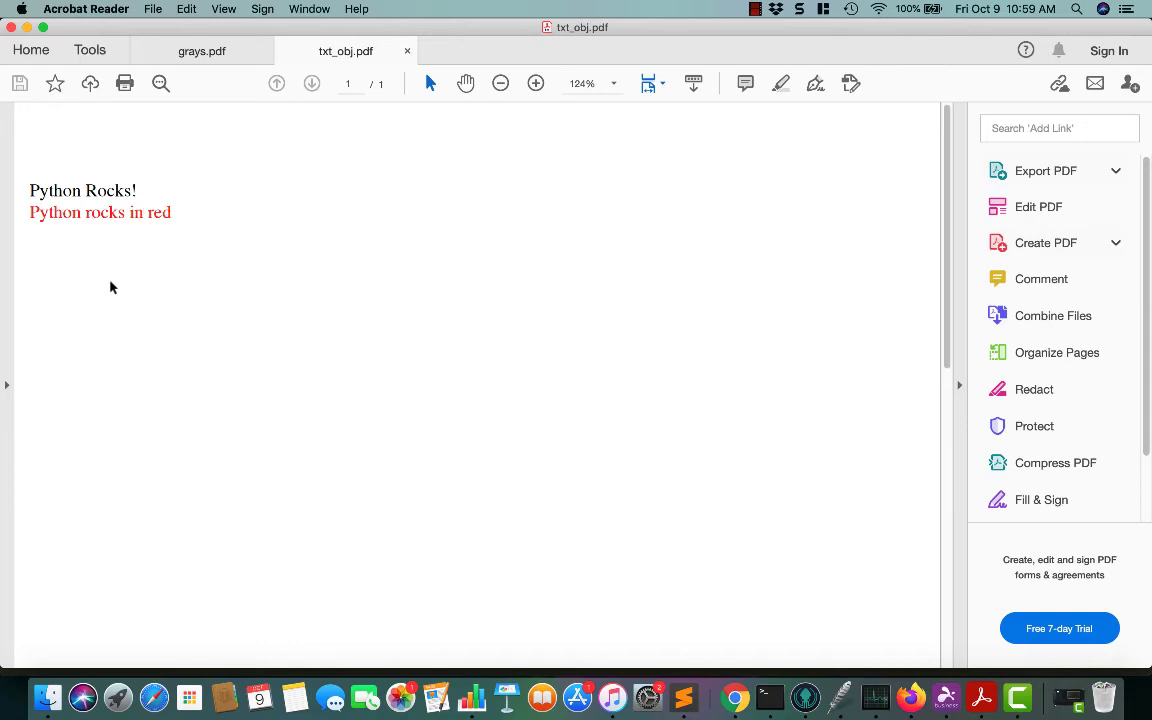
mouse_move(227, 203)
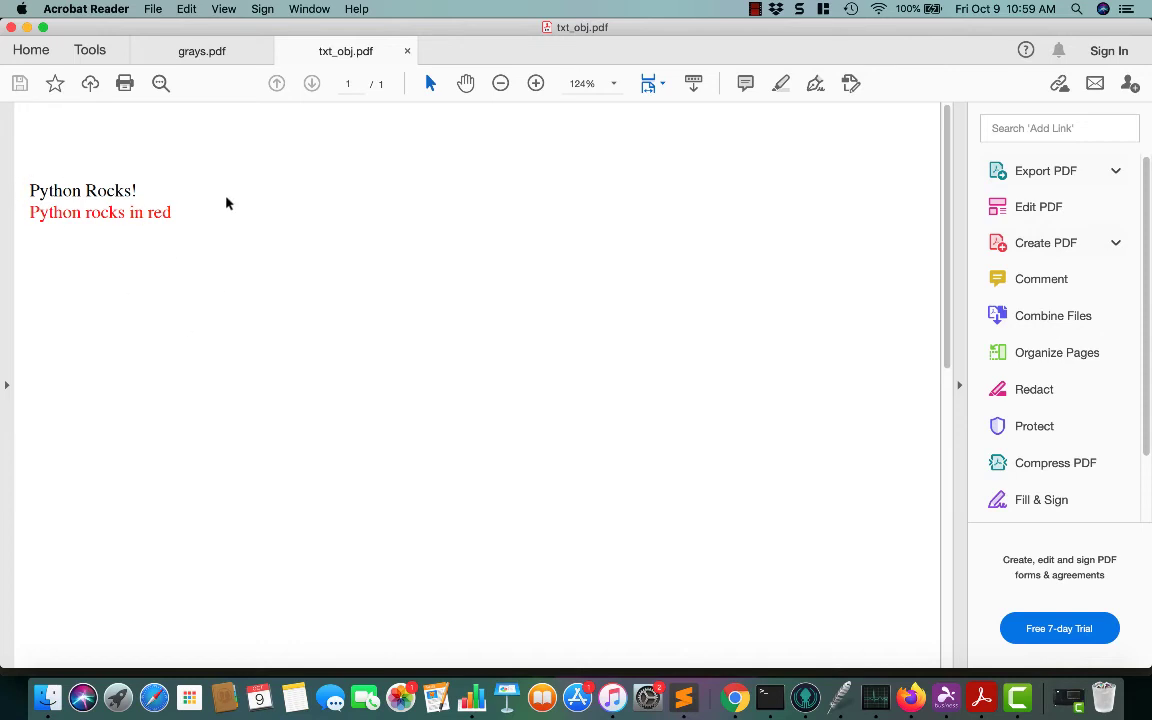
mouse_move(283, 414)
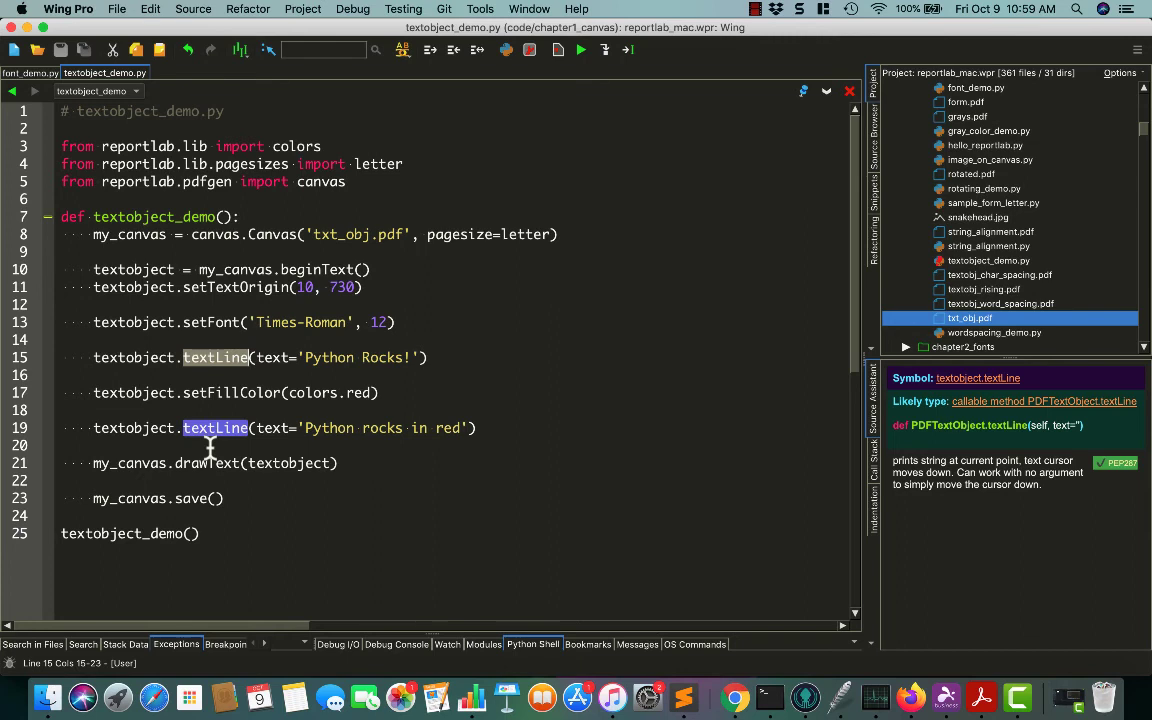
mouse_move(58, 322)
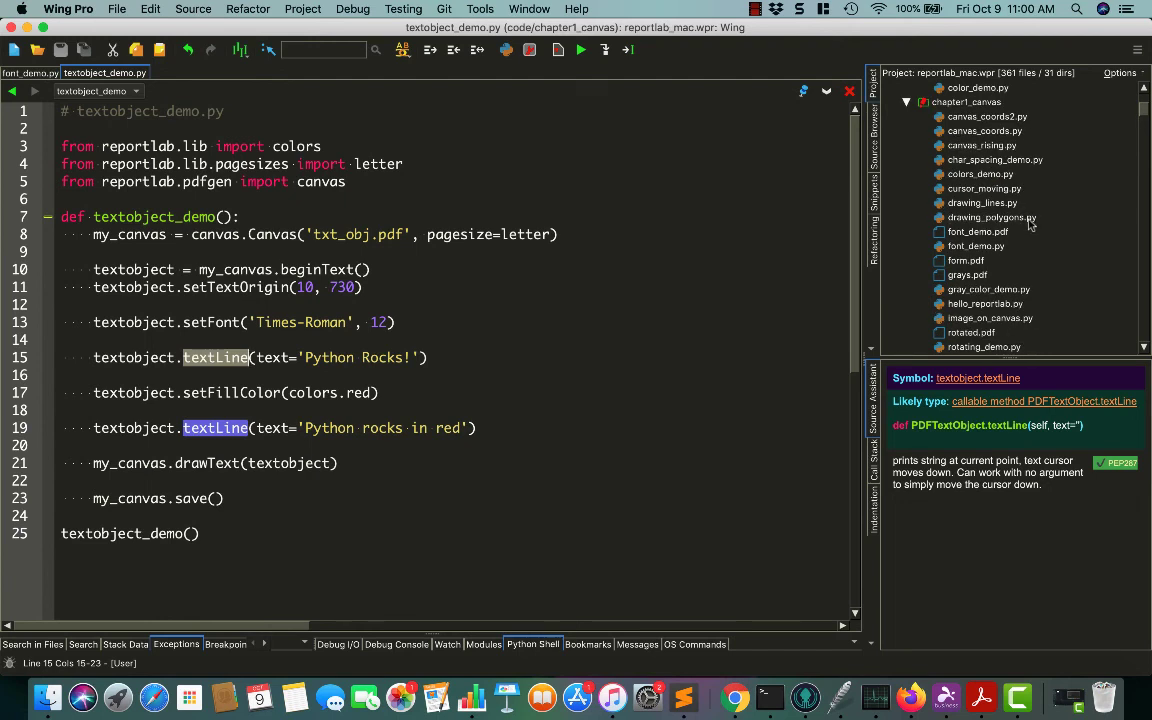
mouse_move(970, 160)
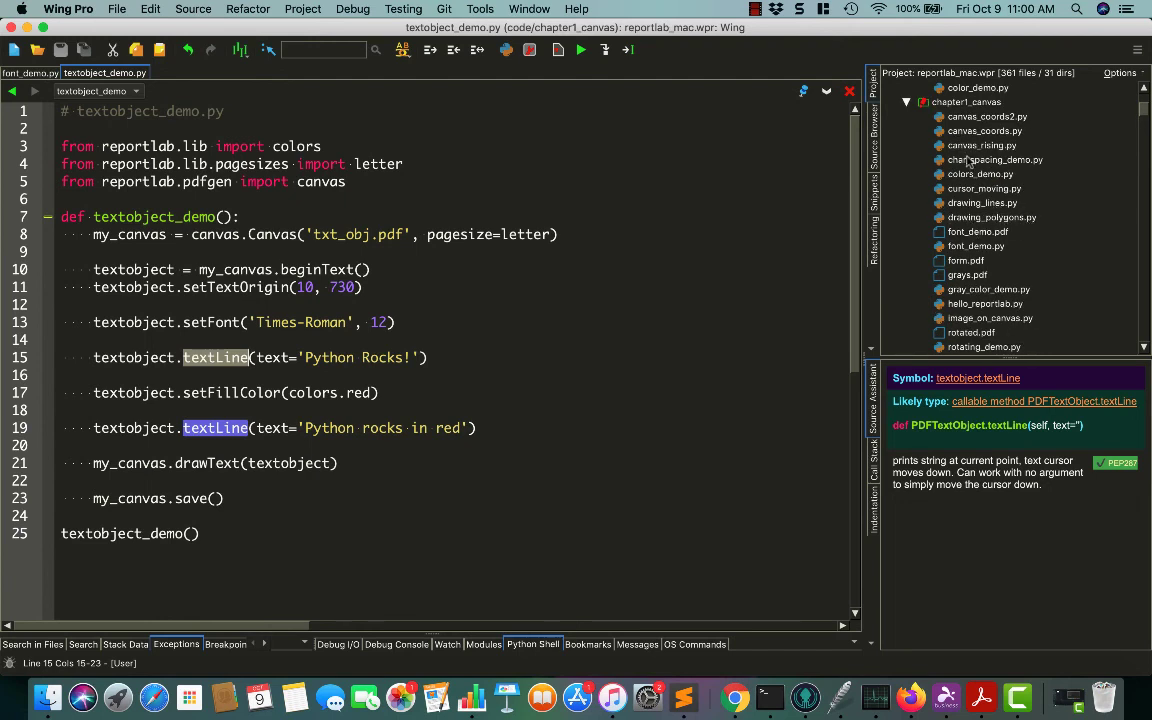
Scroll down through the open script in Wing Pro.
scroll(down, 3)
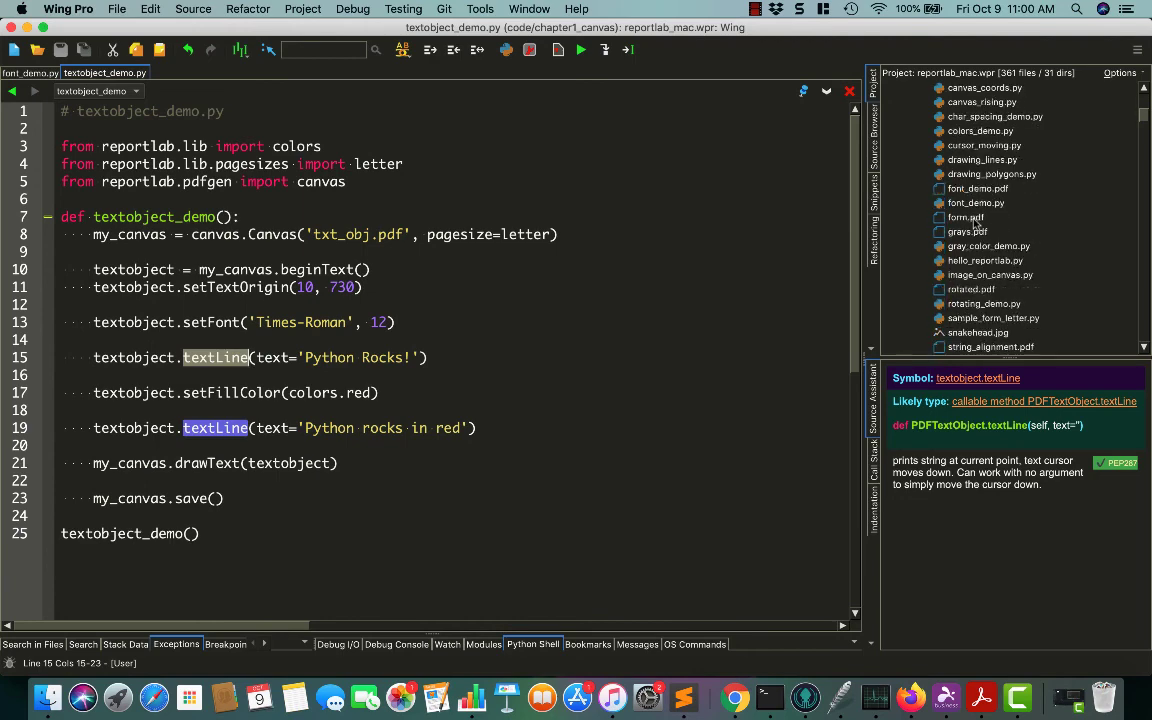
scroll(down, 3)
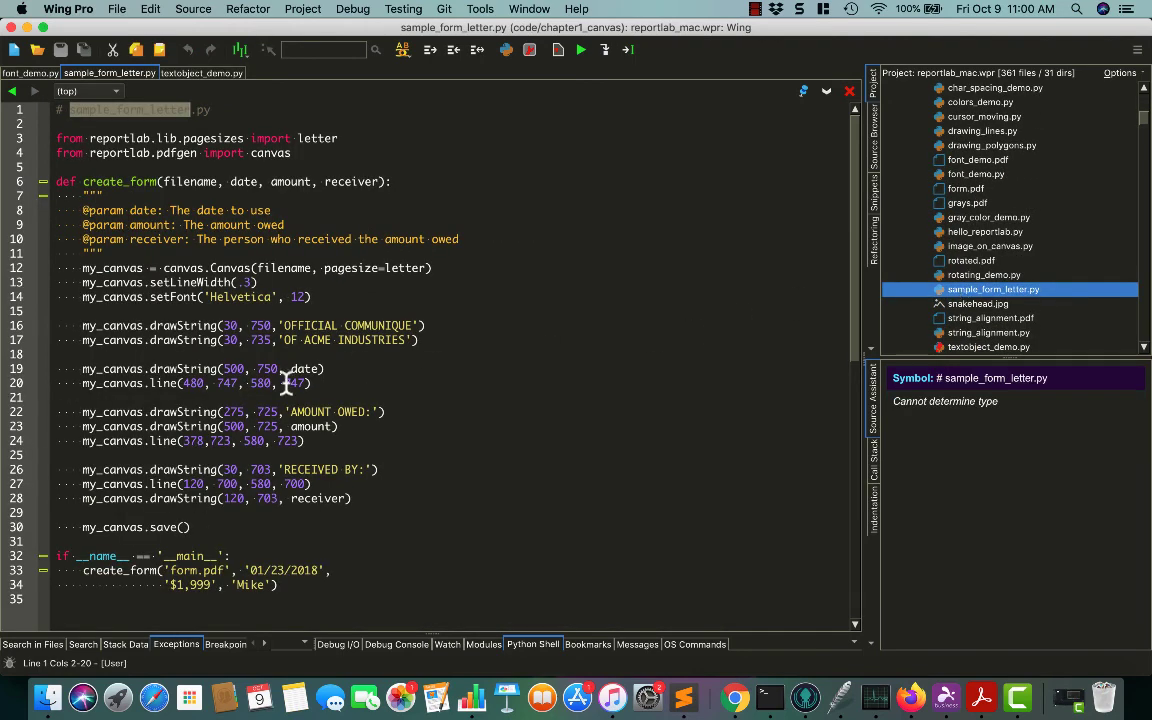
click(185, 325)
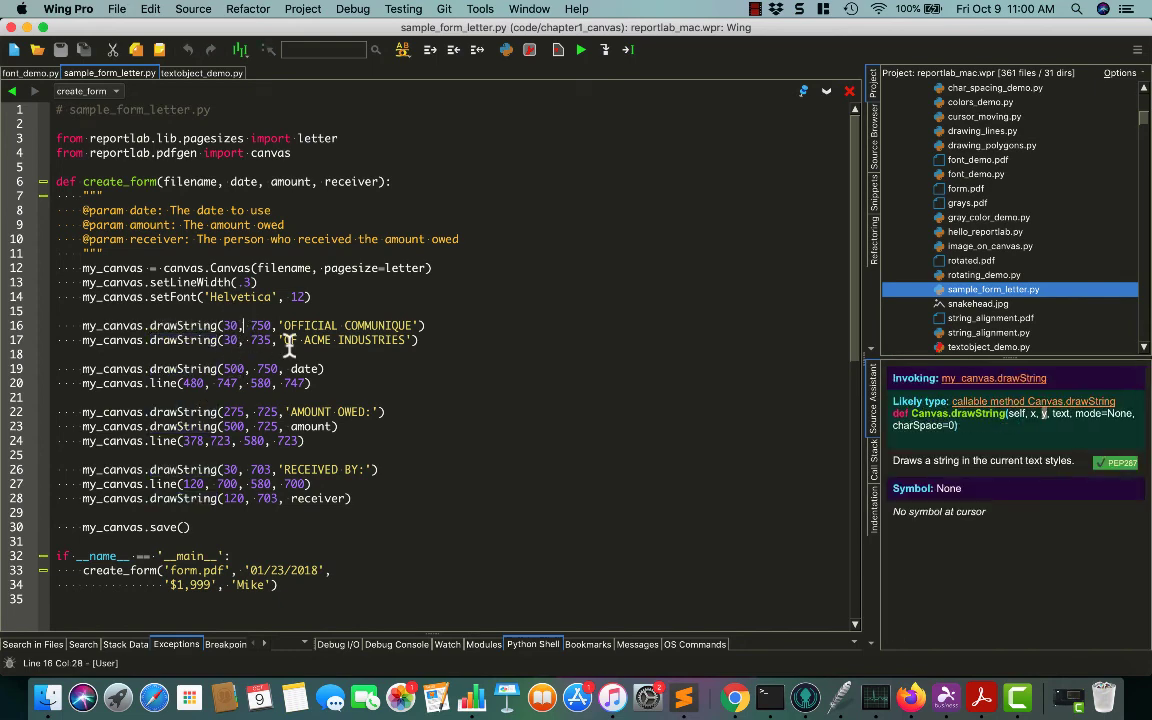
click(262, 339)
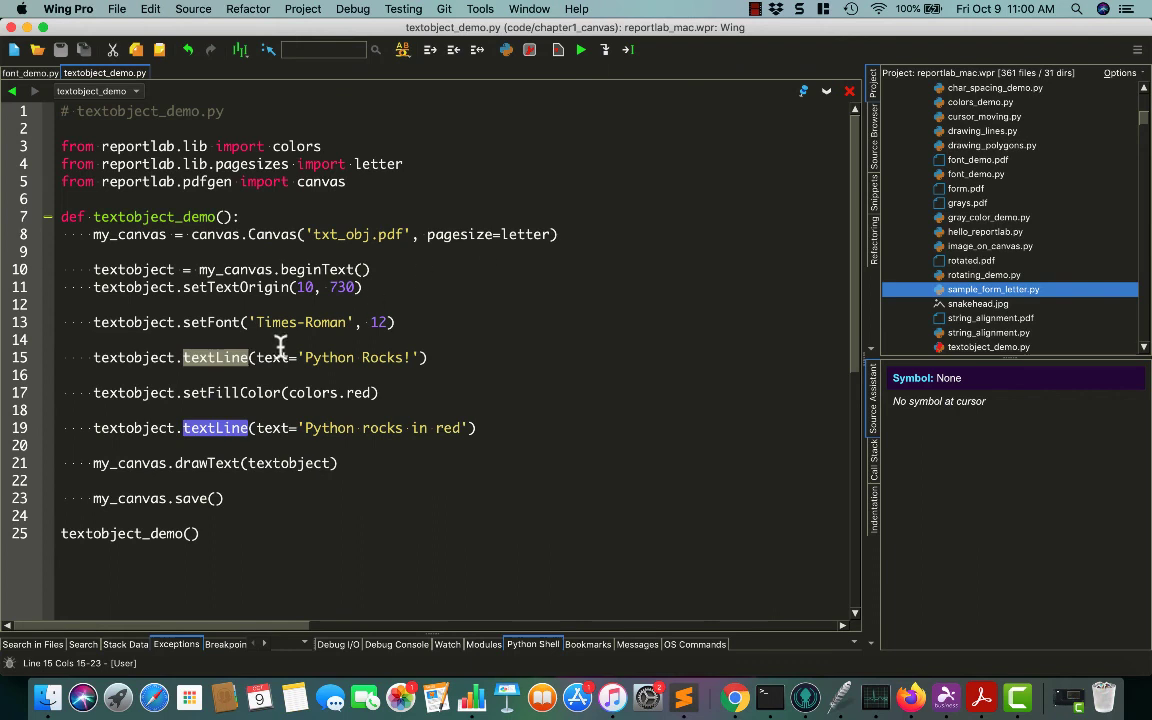
click(215, 428)
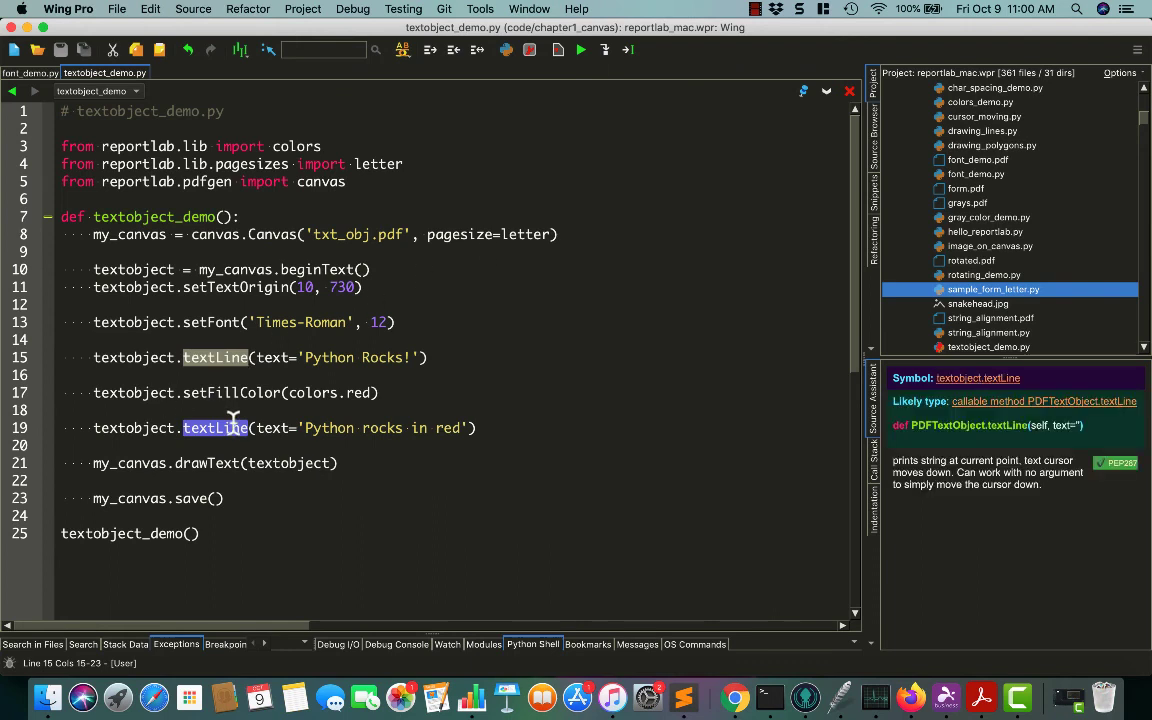